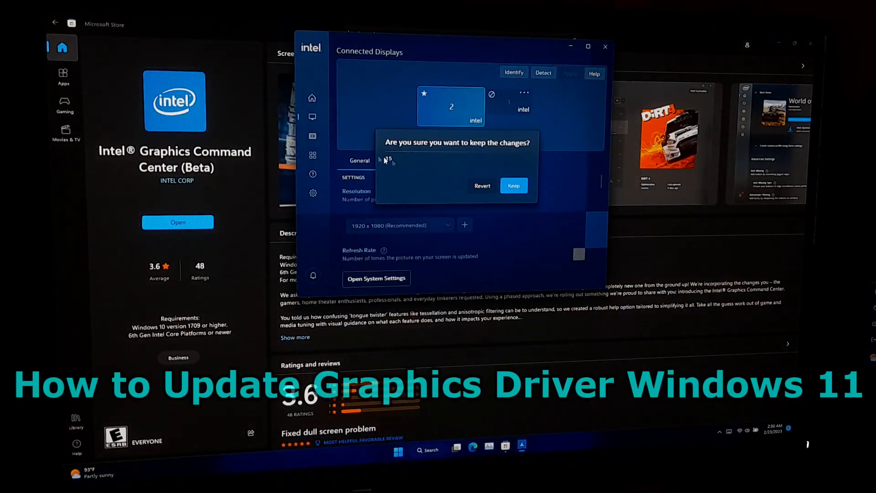
- Keep the new display settings, turn on the System Tray option, and dismiss both notices
click(513, 186)
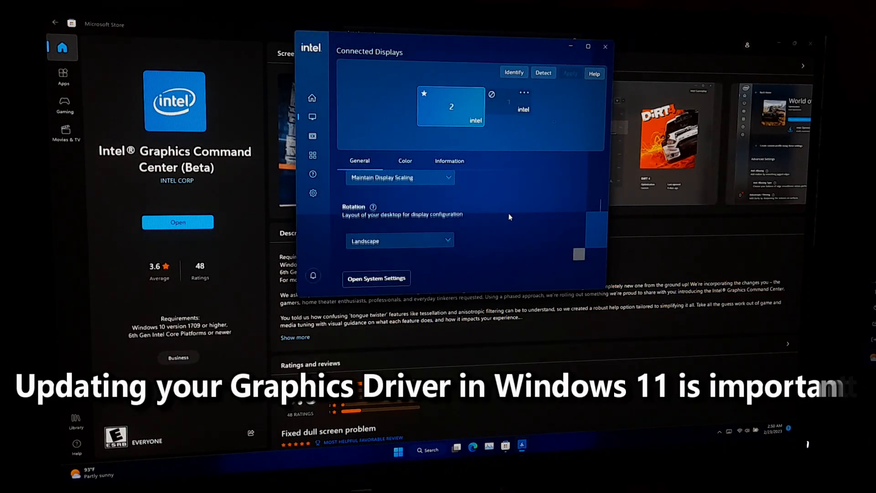
click(313, 194)
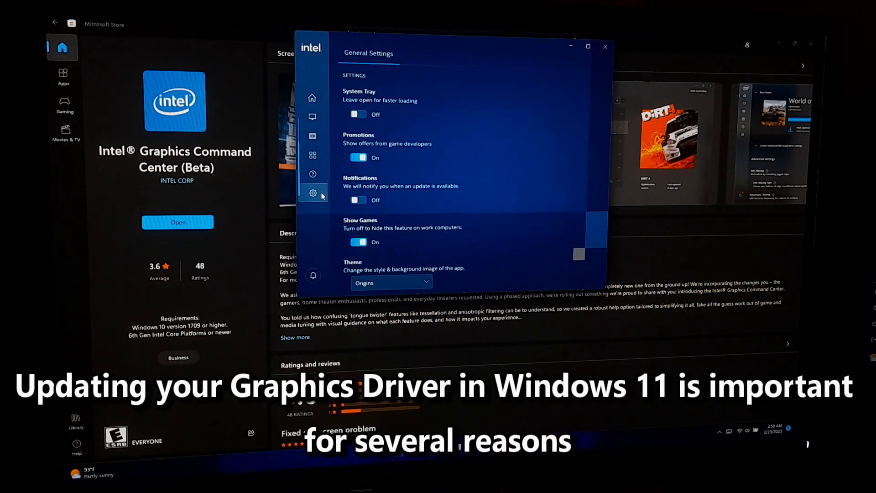
click(358, 114)
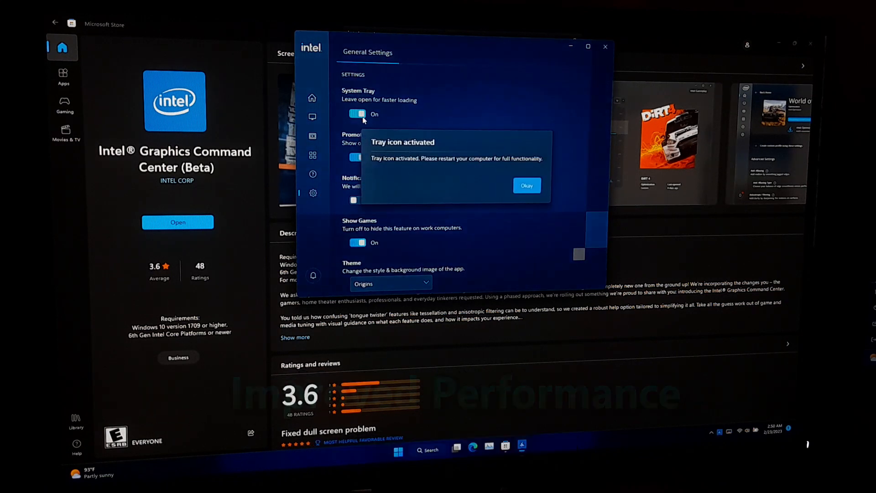
click(525, 185)
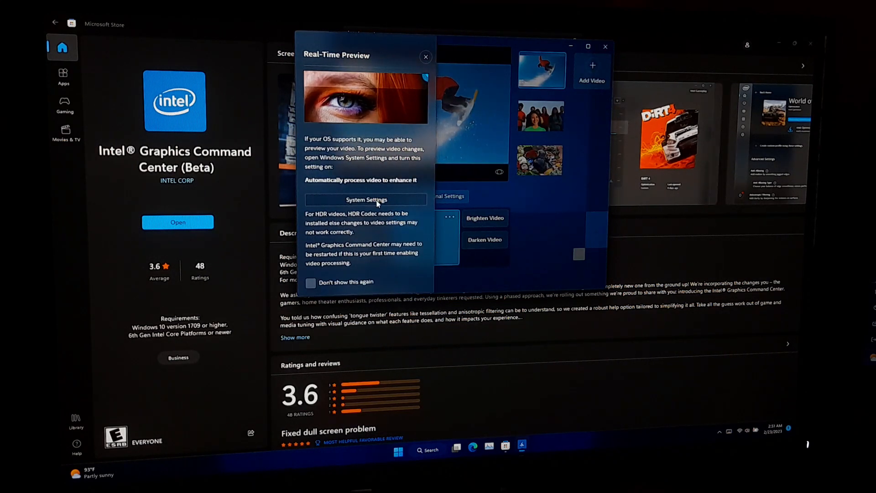
click(425, 57)
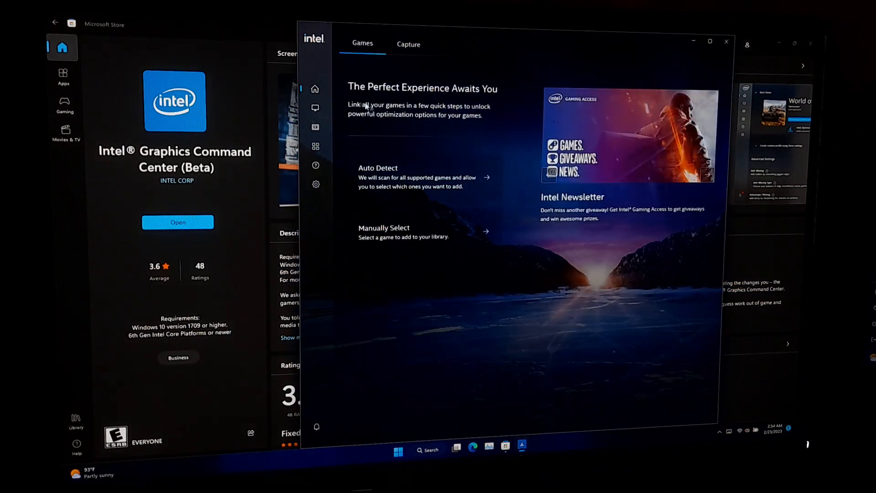
- Review the Capture tab's recording resolution, keeping it at 1080p
click(408, 44)
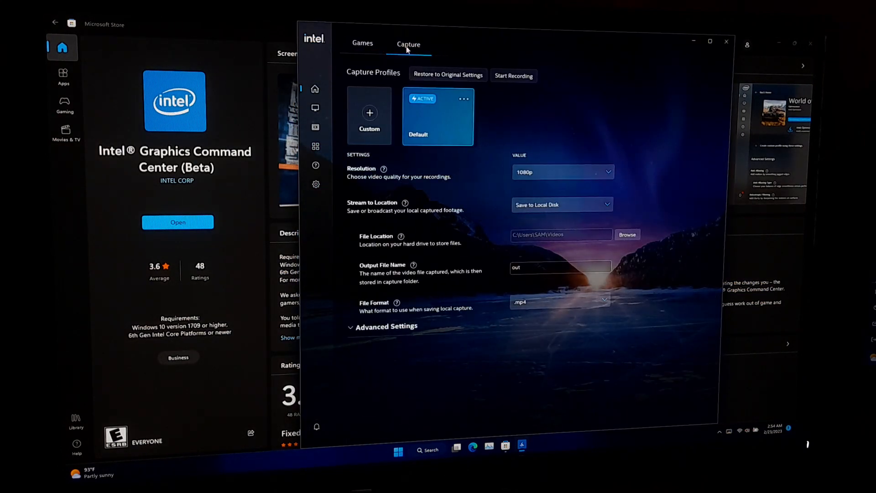
click(562, 171)
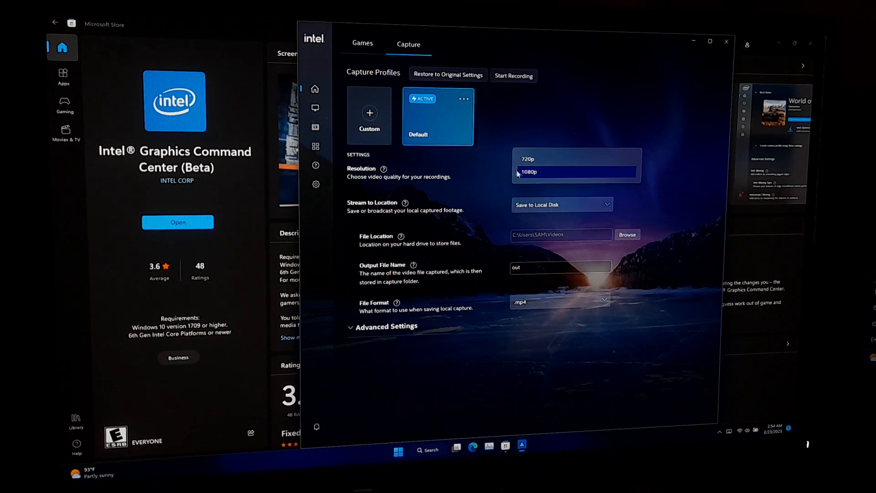
click(528, 172)
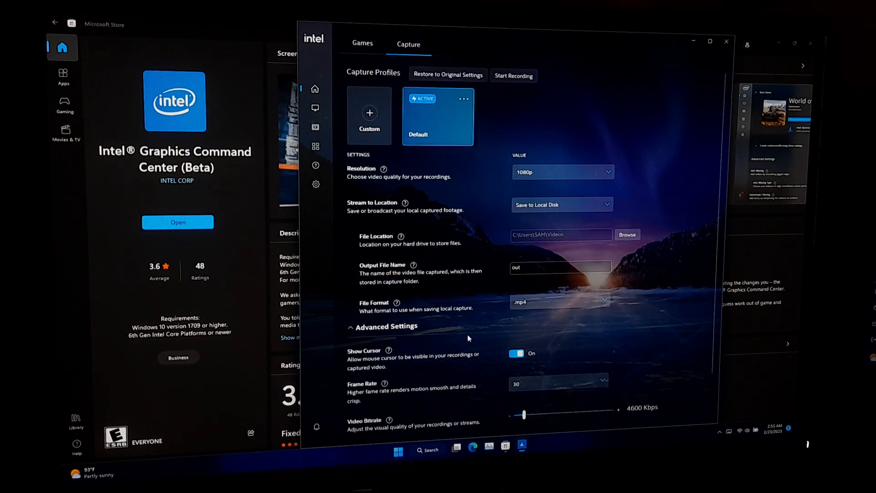
- Scan for supported games on the Games page, then view the connected display settings
click(362, 44)
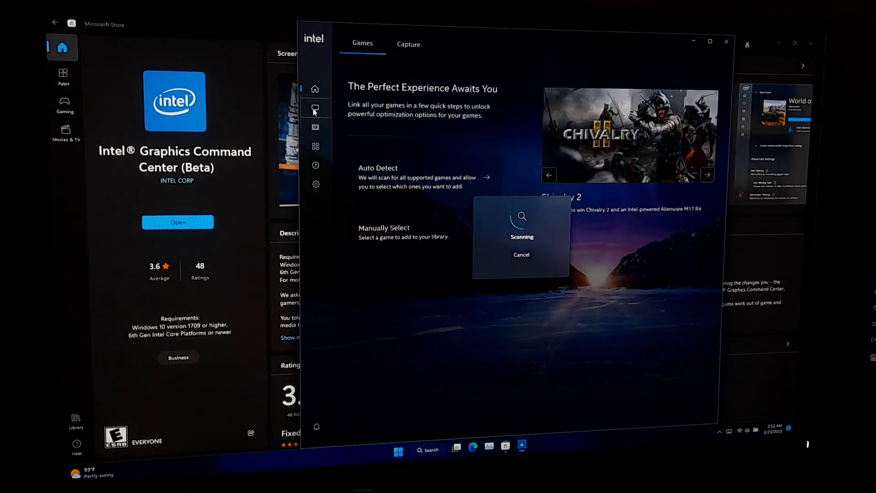
click(521, 255)
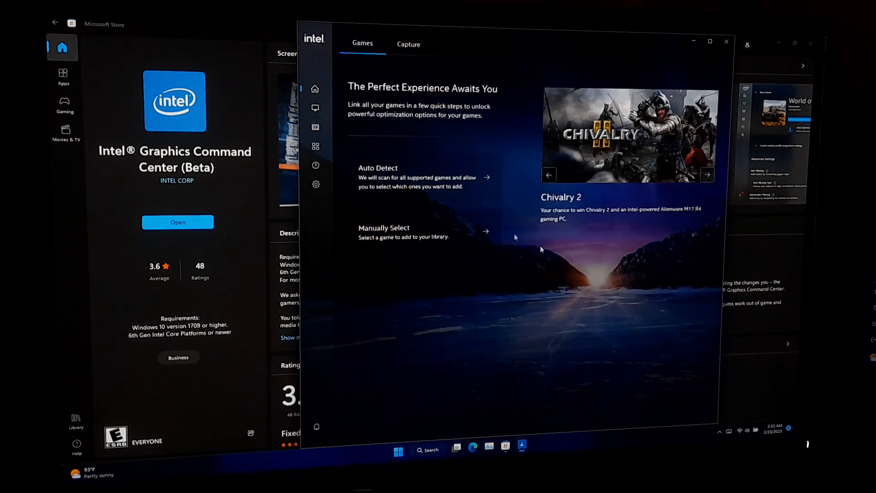
click(315, 107)
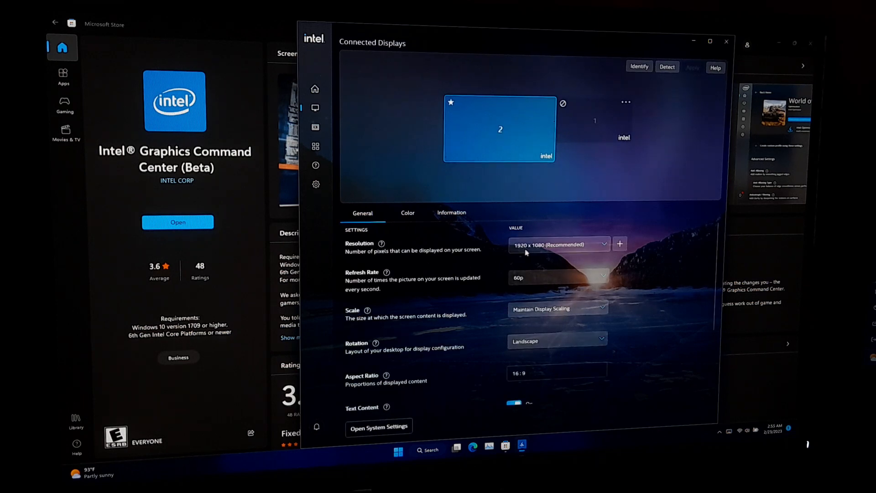
click(556, 245)
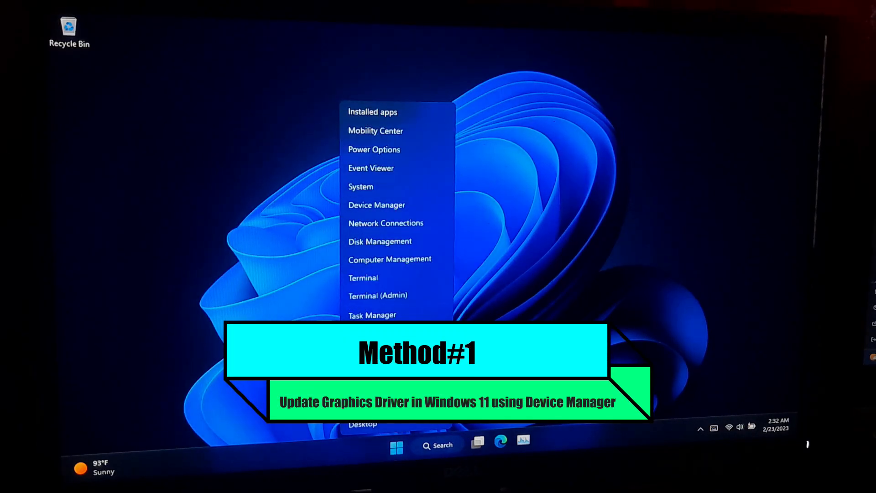
- Search automatically for an Intel(R) HD Graphics 620 driver update, then check Windows Update
click(376, 204)
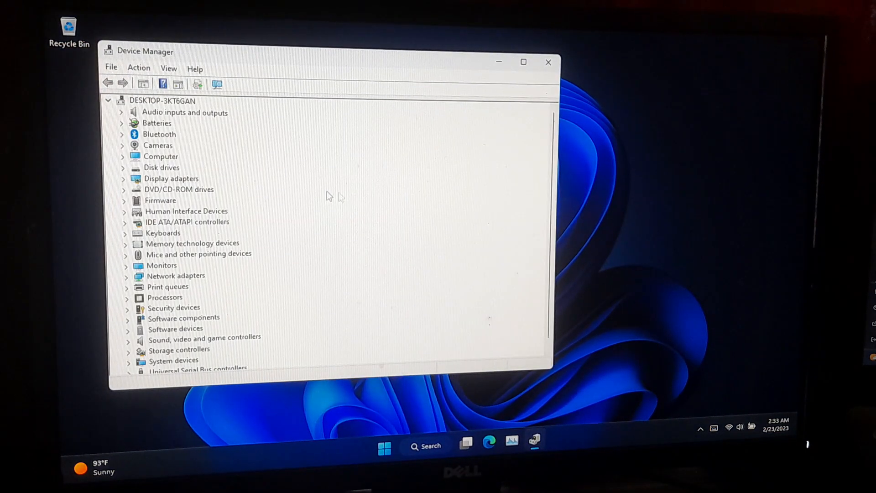
click(123, 178)
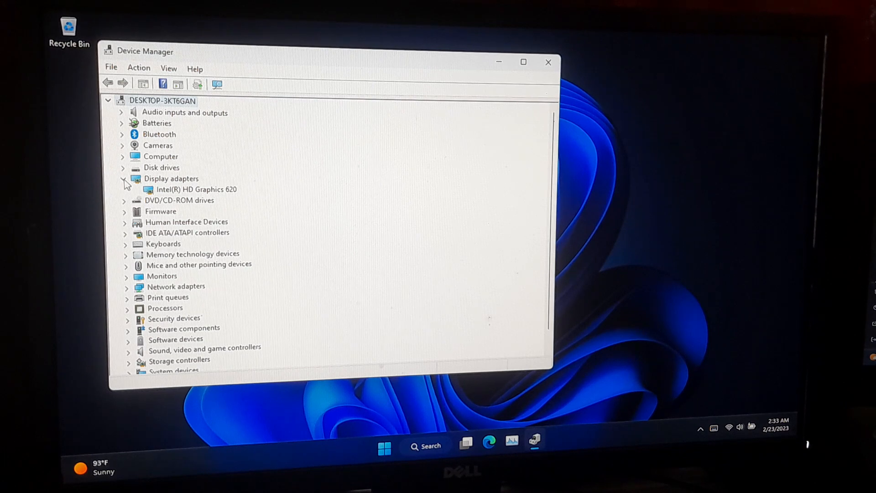
right_click(195, 189)
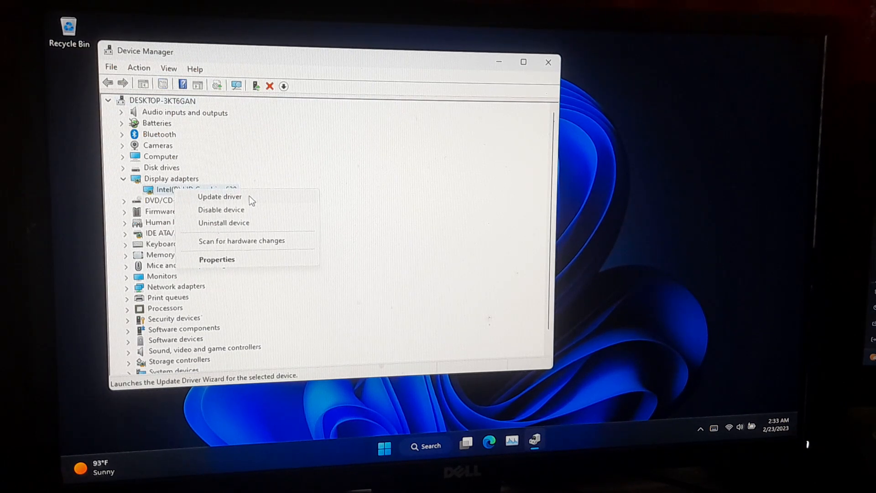
click(219, 196)
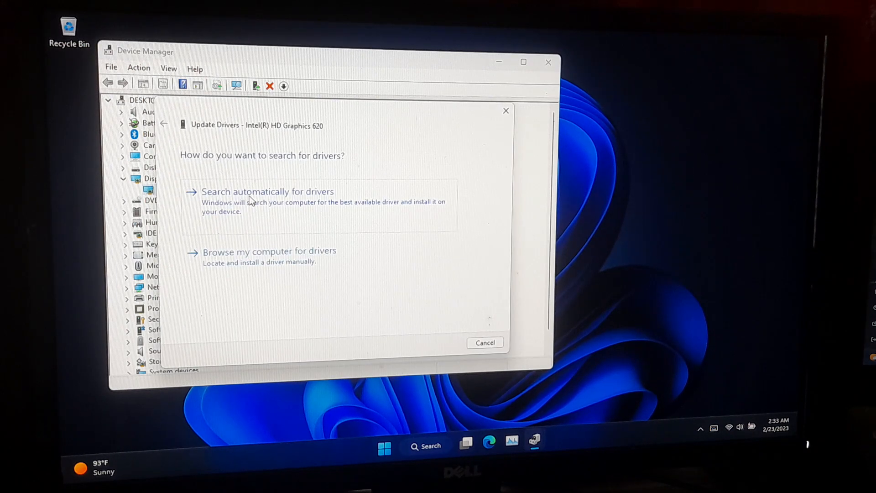
click(266, 191)
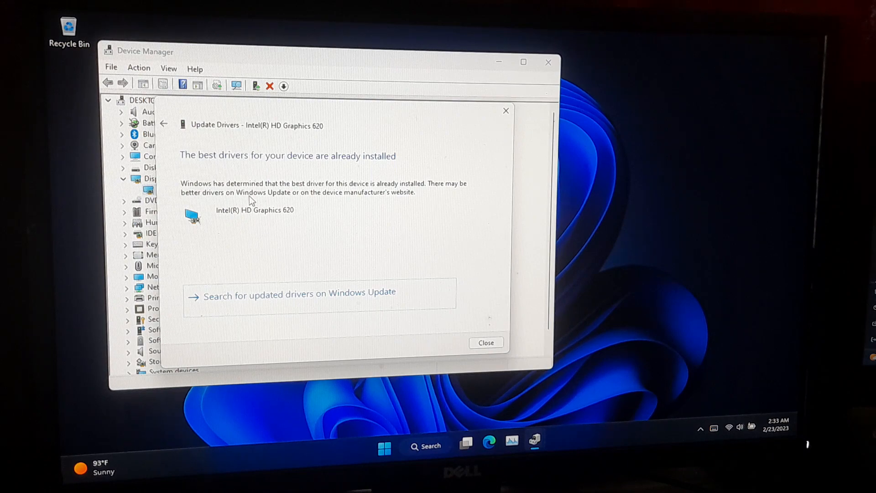
click(485, 342)
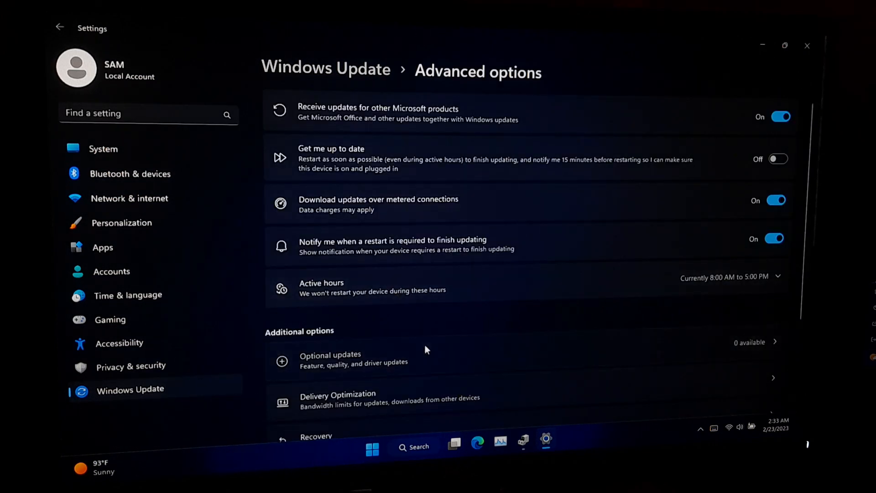
- Check Optional updates in Windows Update advanced options for a newer graphics driver
click(329, 357)
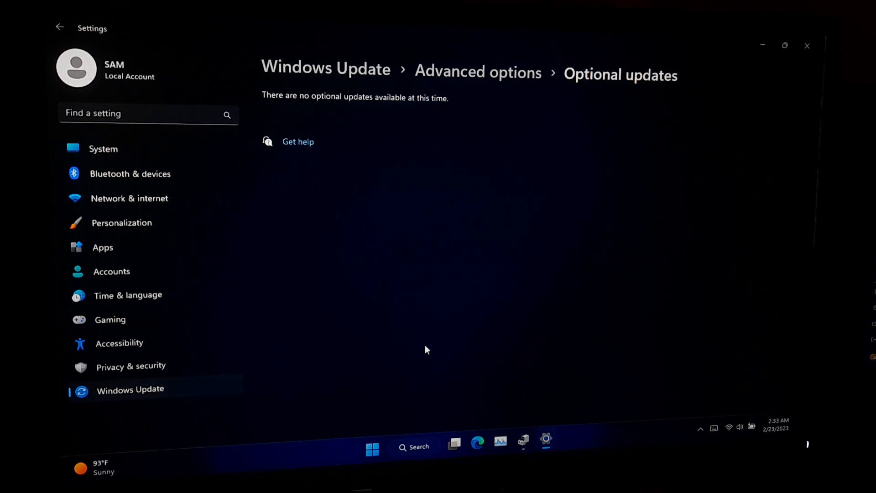
mouse_move(46, 20)
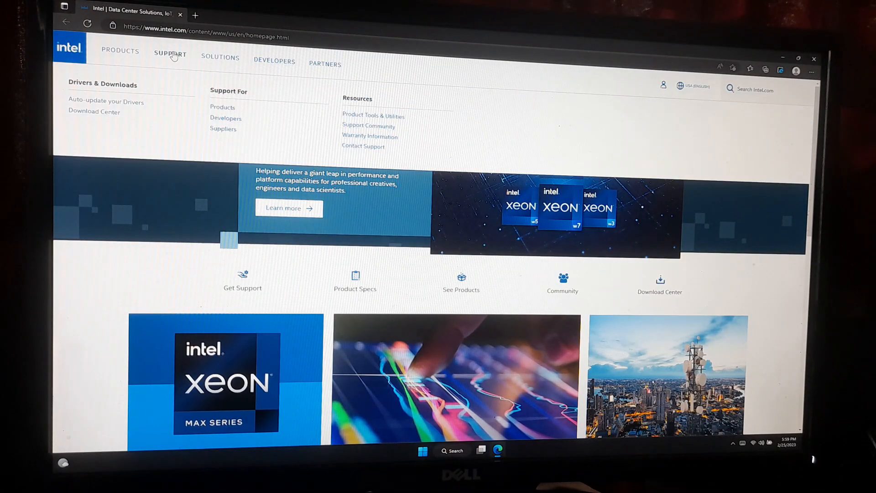
- Download Intel Driver & Support Assistant from Intel's Auto-update your Drivers page
click(105, 101)
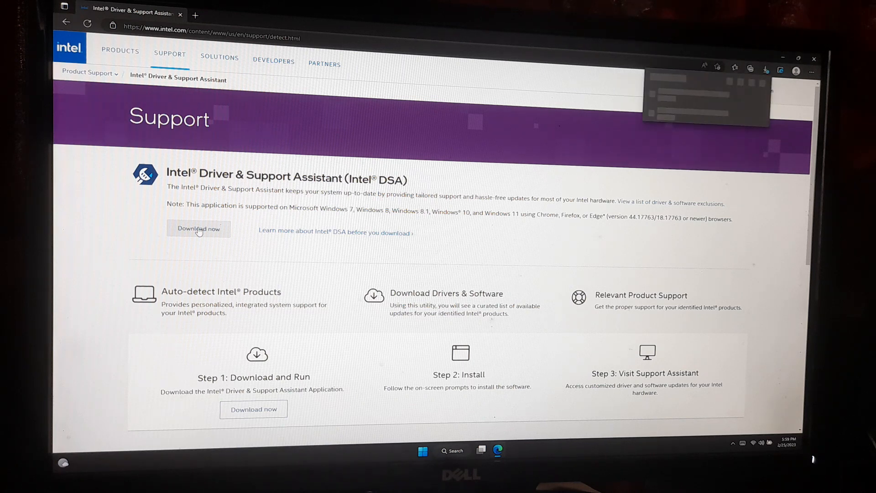
click(199, 229)
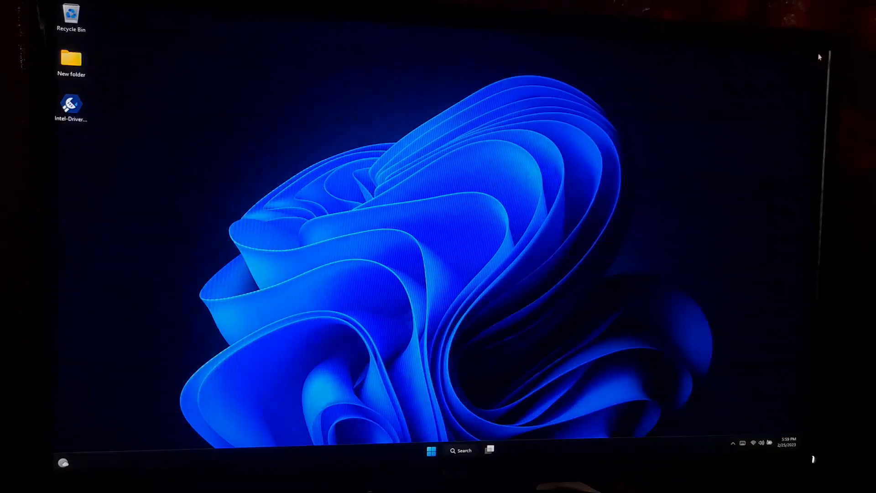
- Move the downloaded installer to the desktop centre and launch it
click(71, 105)
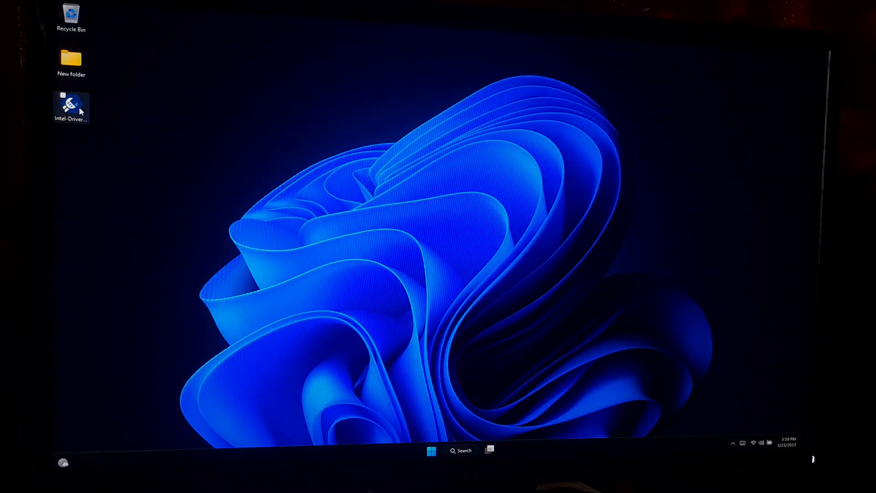
drag(71, 107, 402, 249)
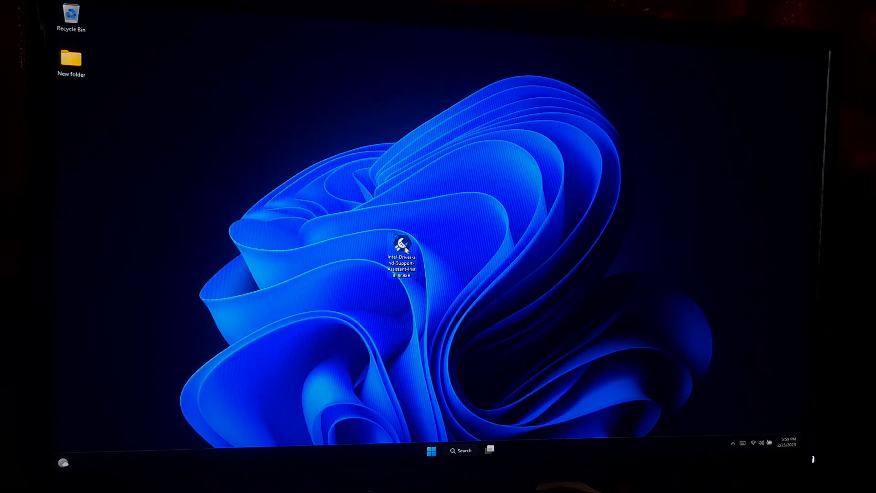
double_click(401, 246)
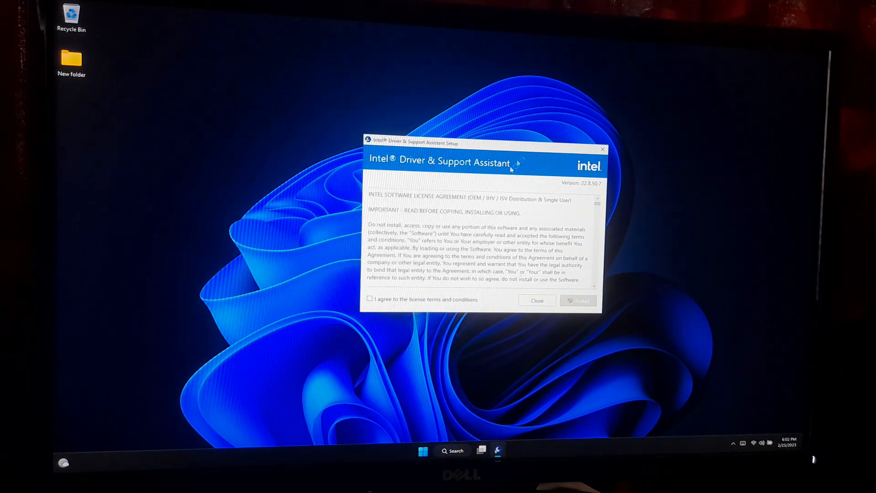
- Accept the license and improvement program, allow UAC, and restart to finish installing
click(369, 298)
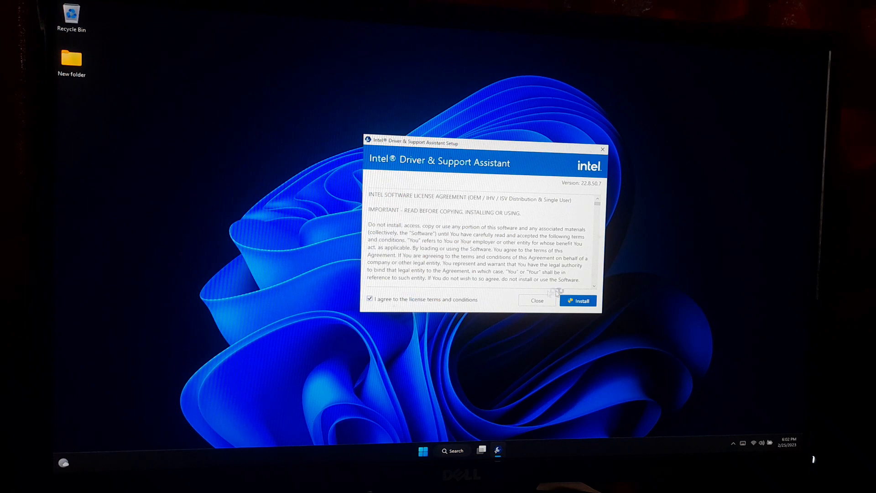
click(578, 301)
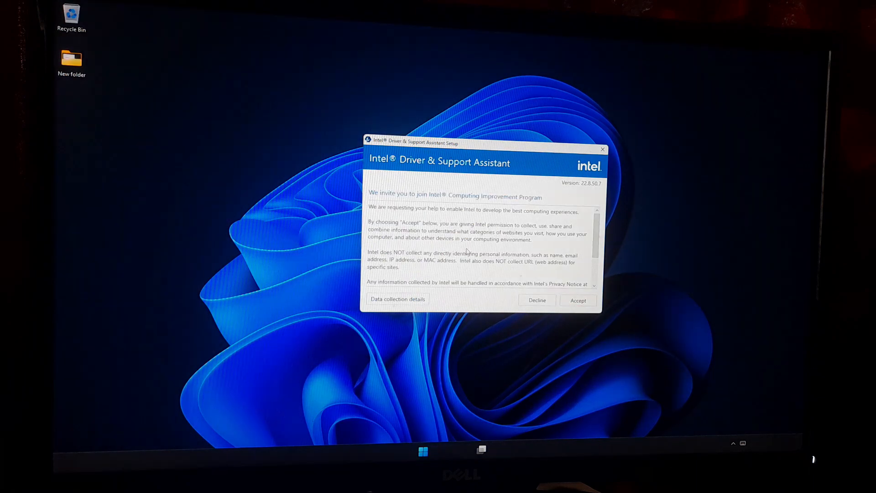
click(577, 300)
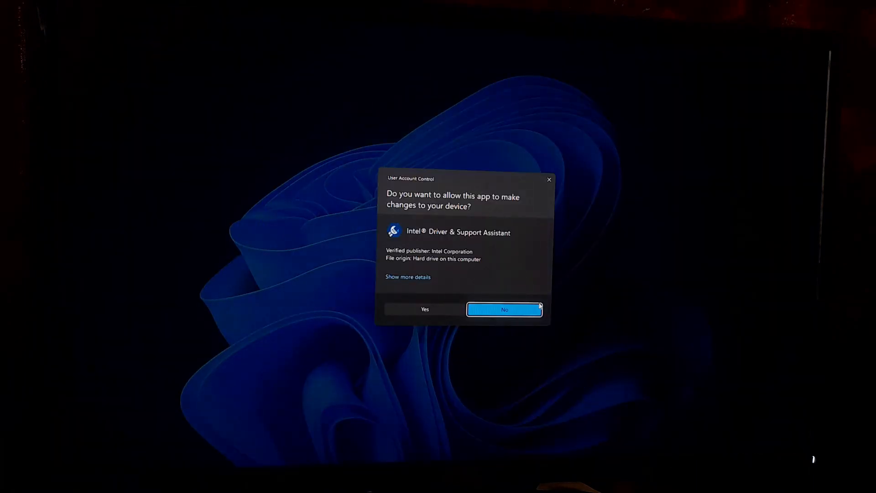
click(425, 309)
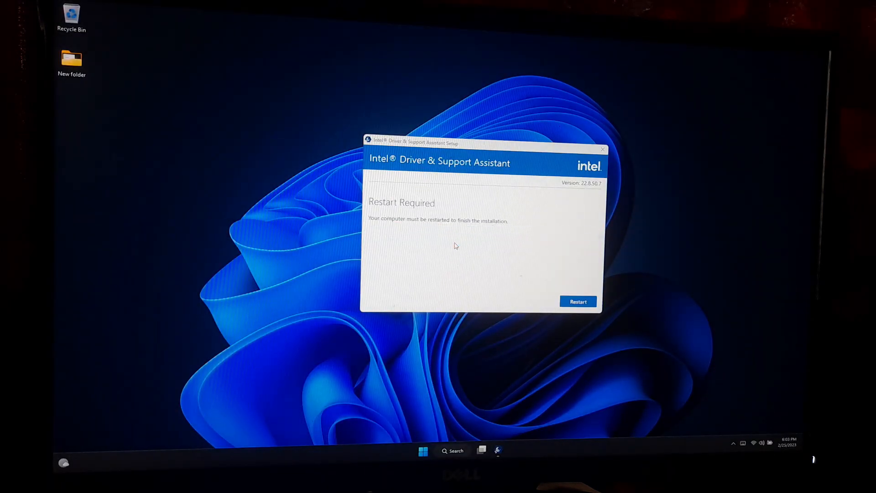
mouse_move(548, 258)
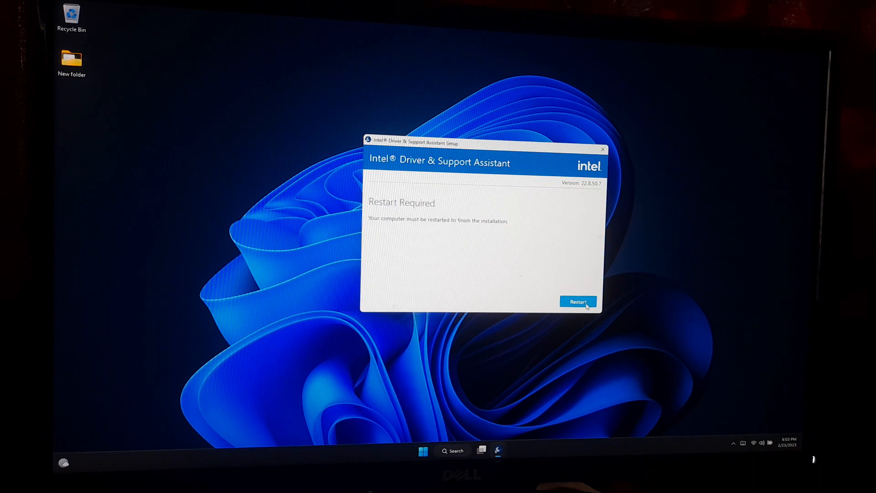
click(578, 302)
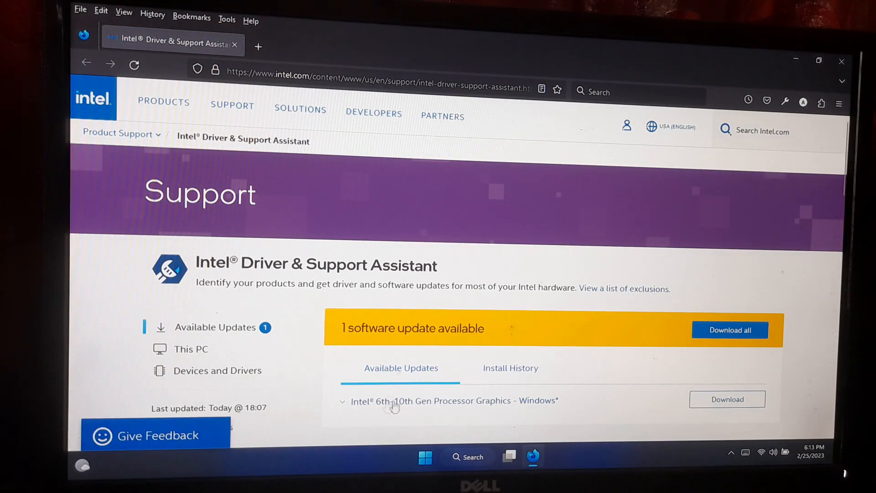
mouse_move(528, 404)
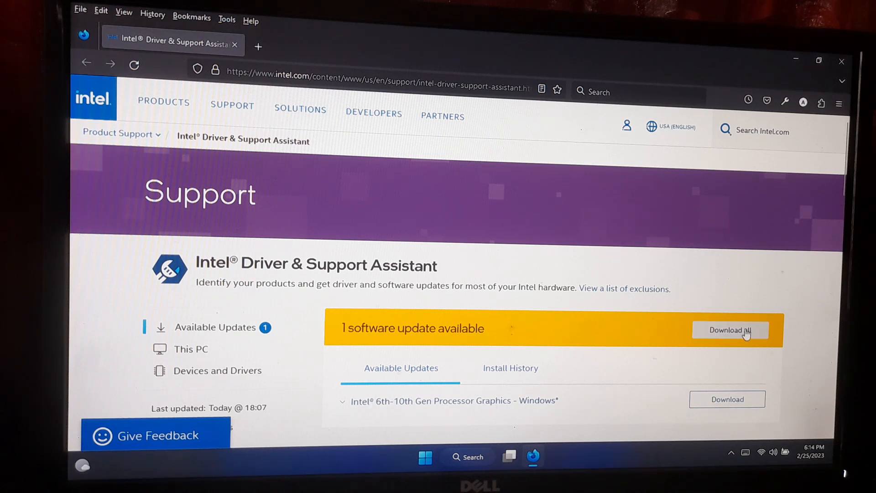
- Download all available updates, including Intel 6th-10th Gen Processor Graphics
click(728, 329)
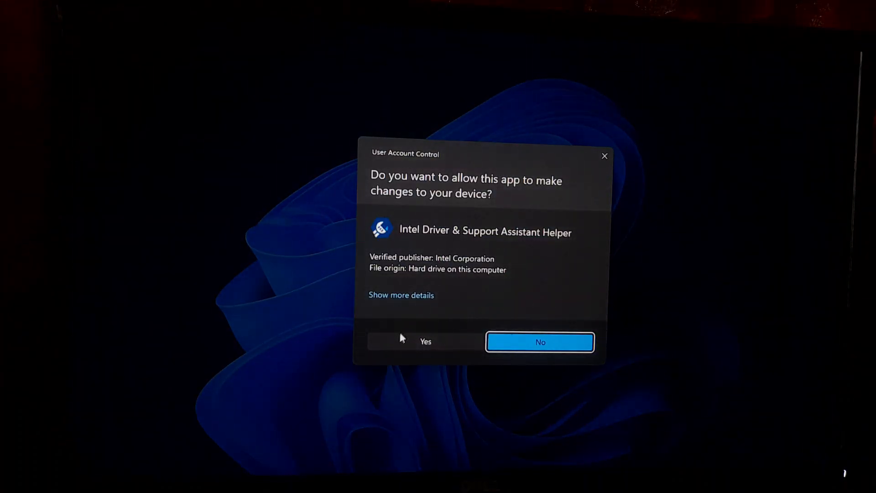
- Allow UAC, accept the Intel license, and start a clean graphics driver installation
click(425, 342)
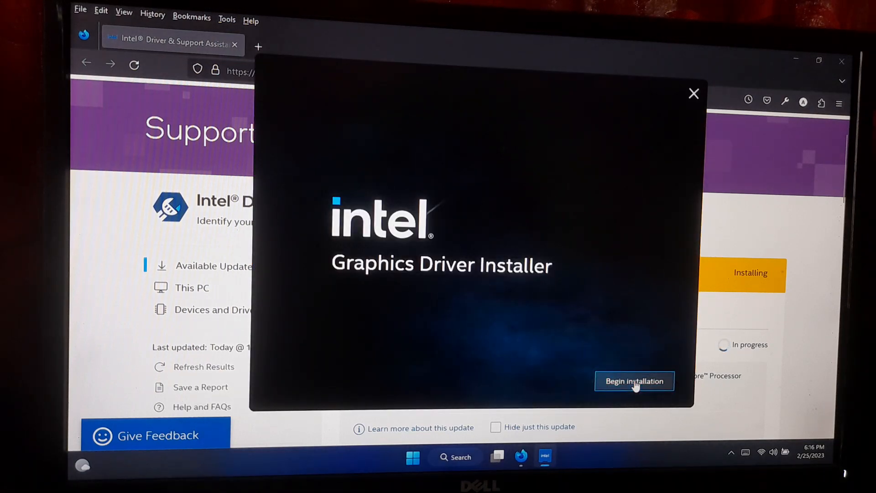
click(634, 381)
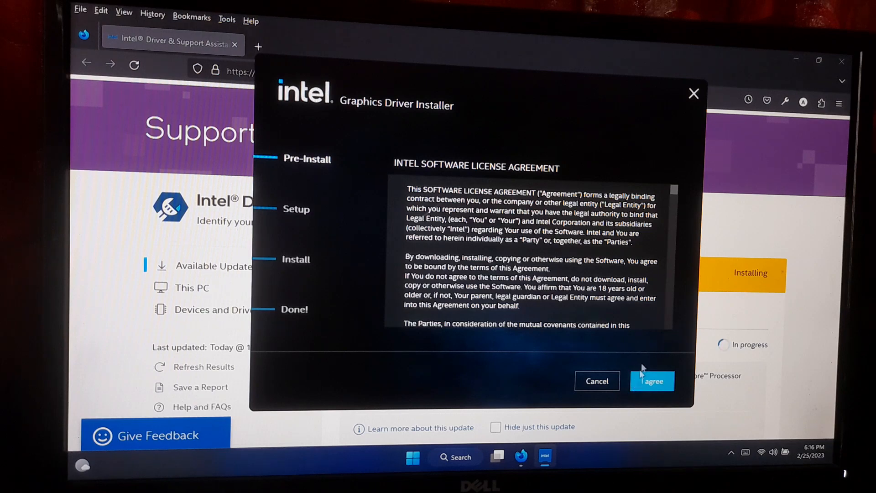
scroll(down, 3)
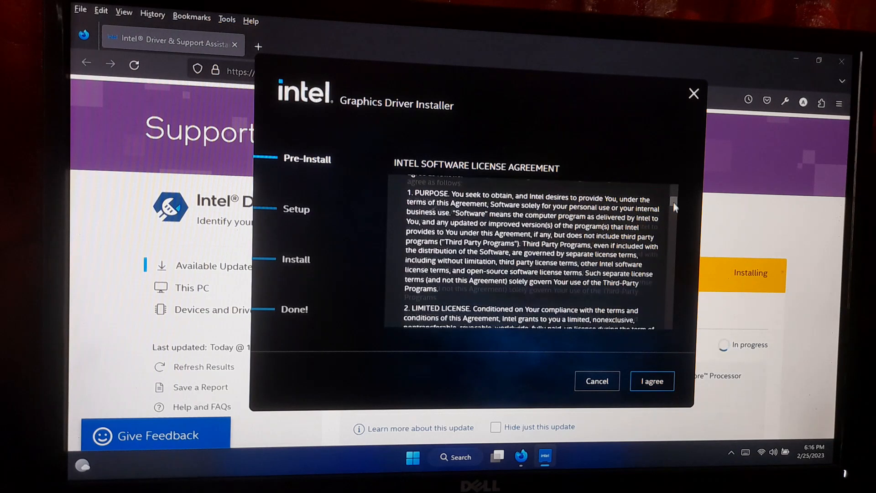
scroll(down, 3)
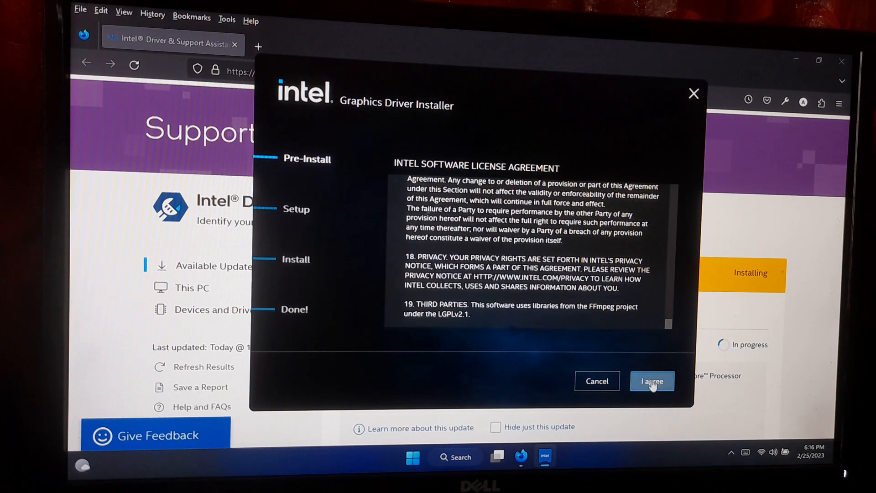
click(651, 381)
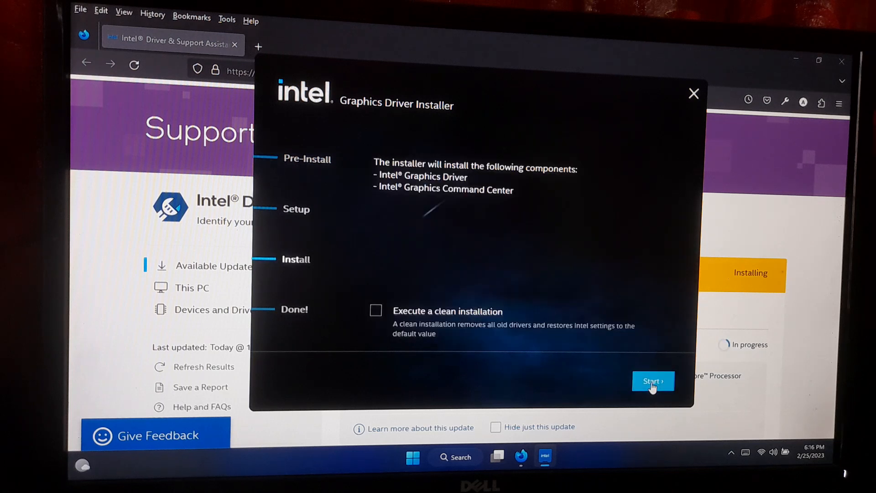
click(376, 311)
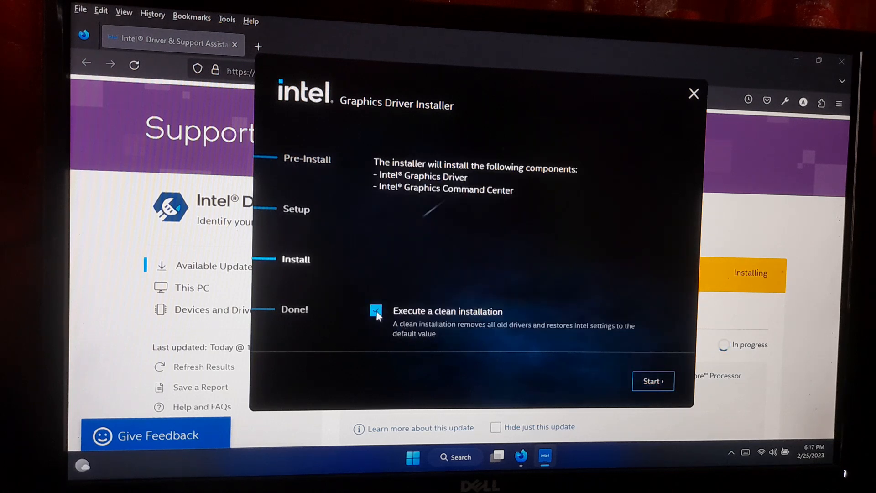
click(652, 380)
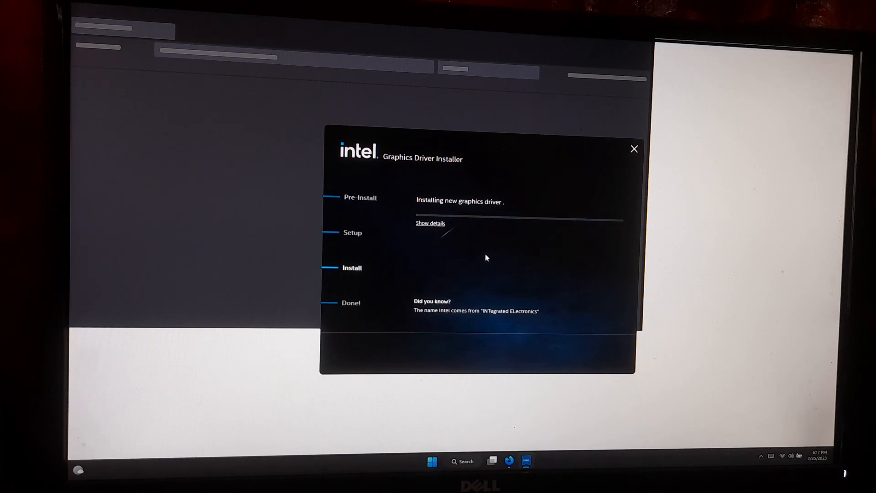
- Finish the graphics driver installation and choose Reboot Recommended
click(430, 223)
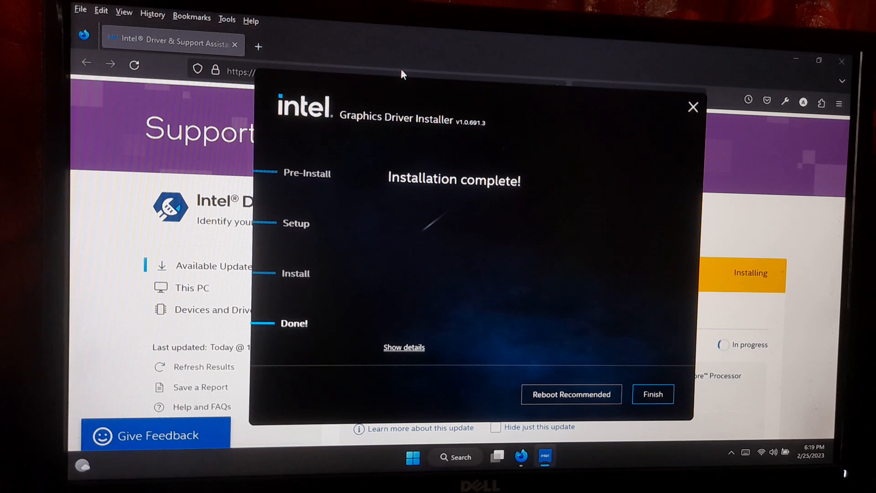
mouse_move(545, 351)
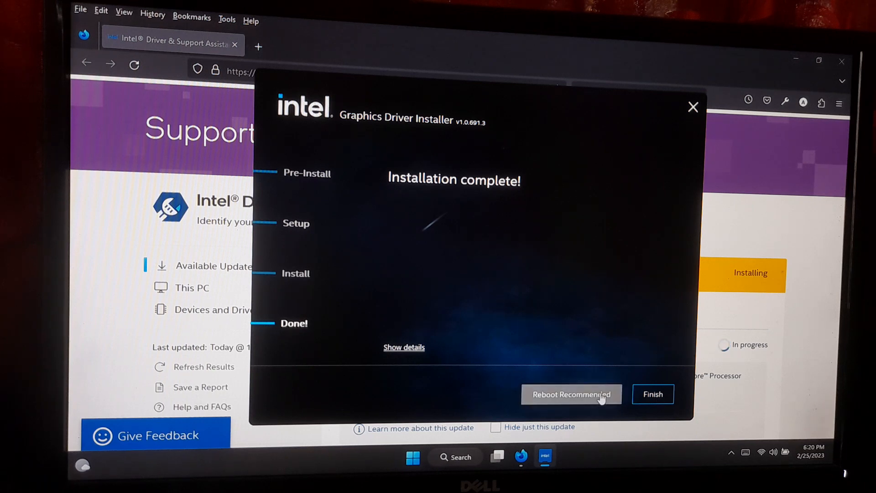
click(570, 394)
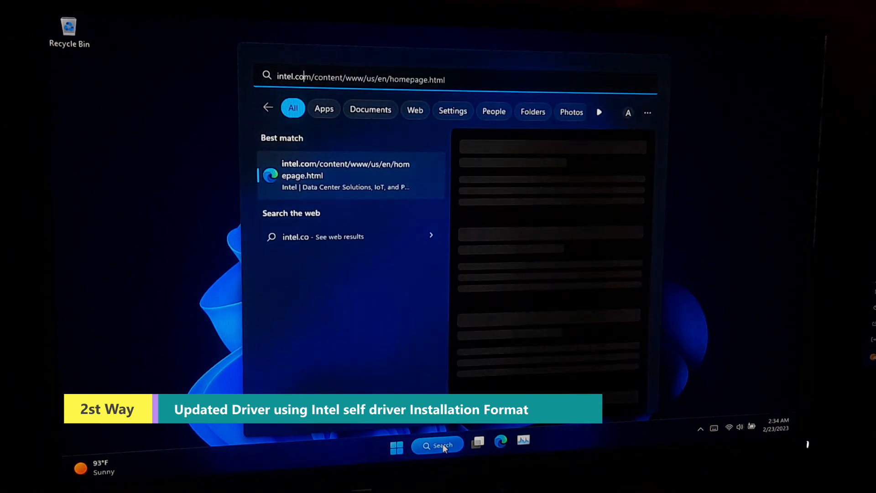
- Open Intel's Download Center from intel.com Support and scroll to Select Your Product
click(347, 175)
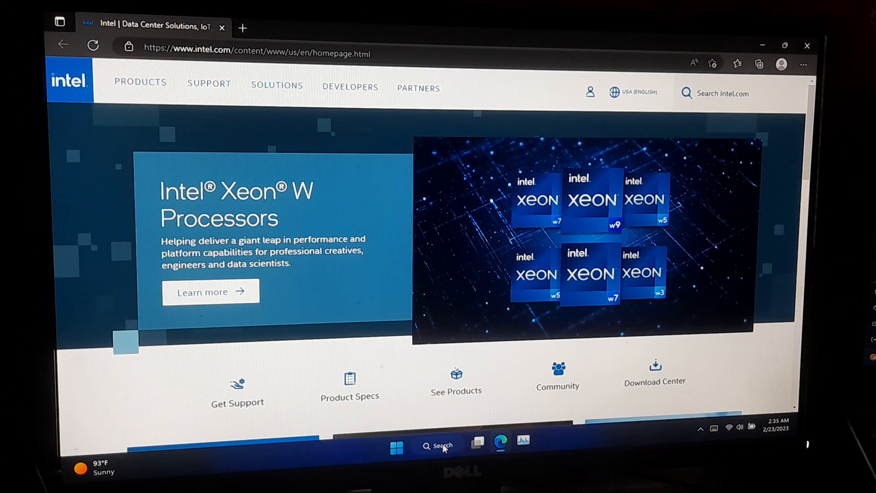
mouse_move(215, 89)
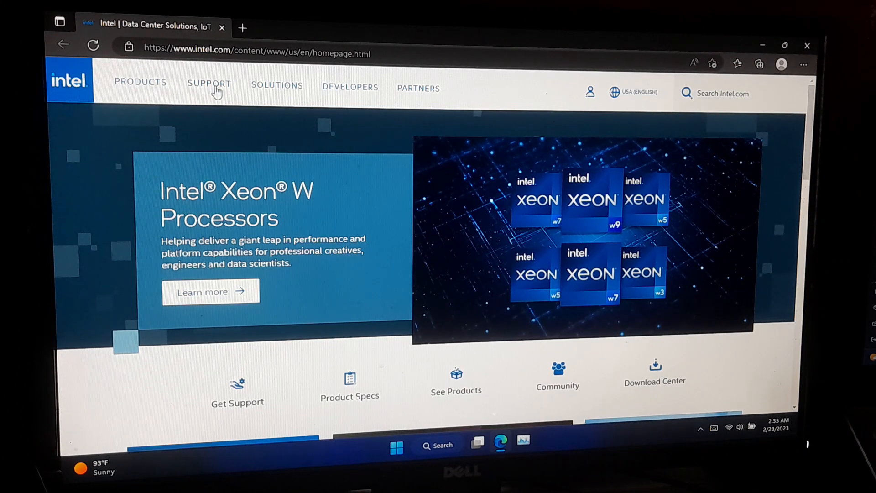
click(210, 84)
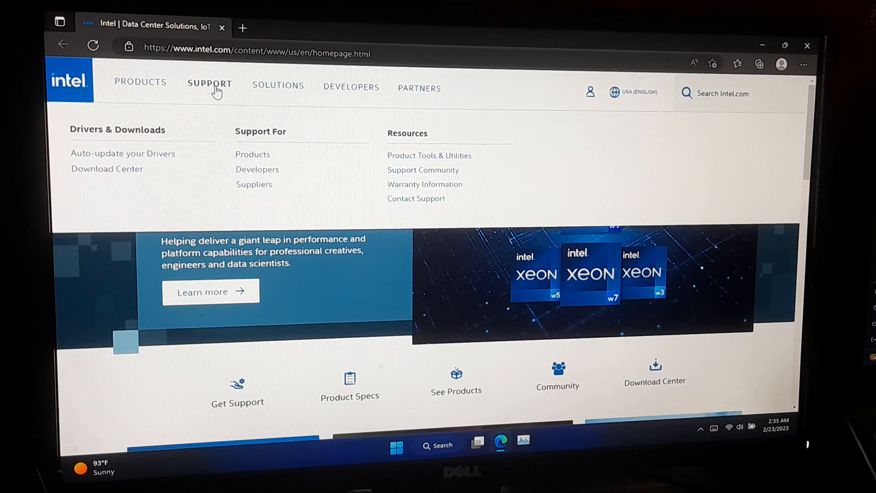
mouse_move(107, 168)
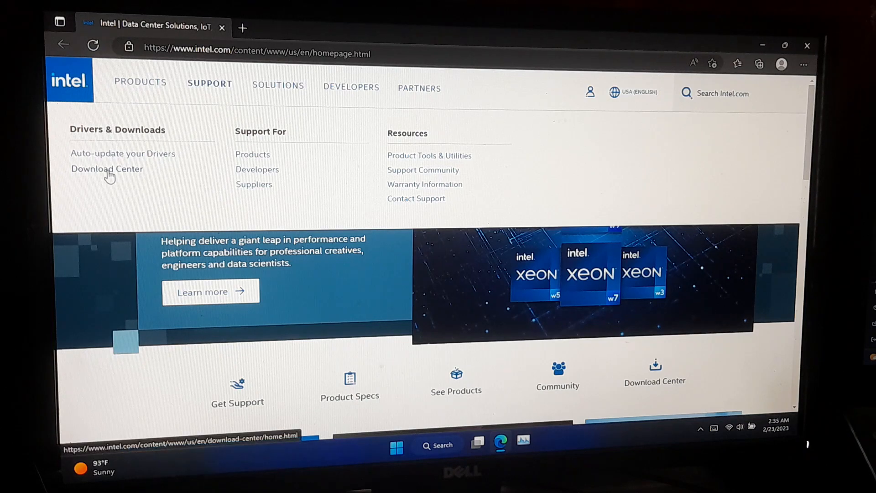
click(107, 168)
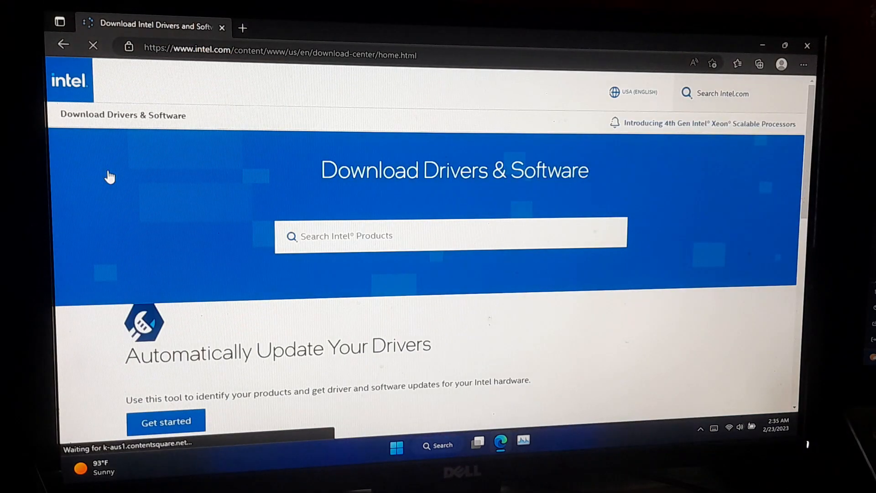
scroll(down, 3)
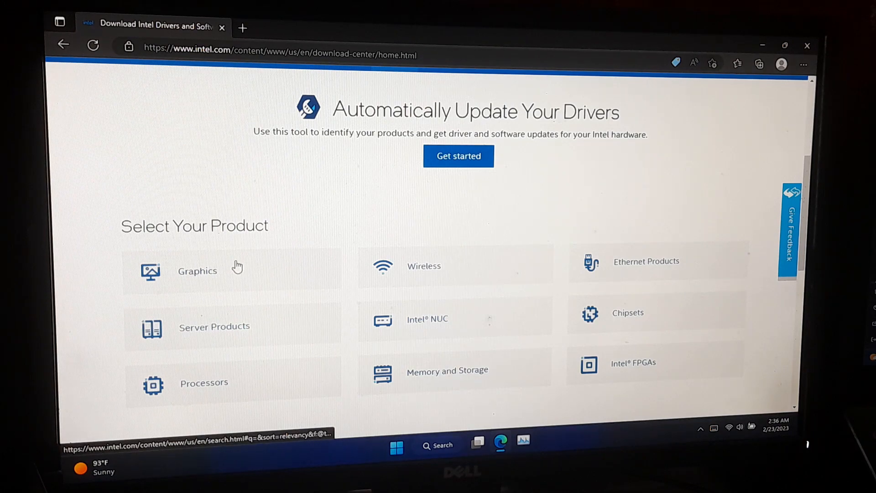
- Filter Graphics downloads to Windows 11 and open the 6th–10th Gen Processor Graphics driver page
click(197, 271)
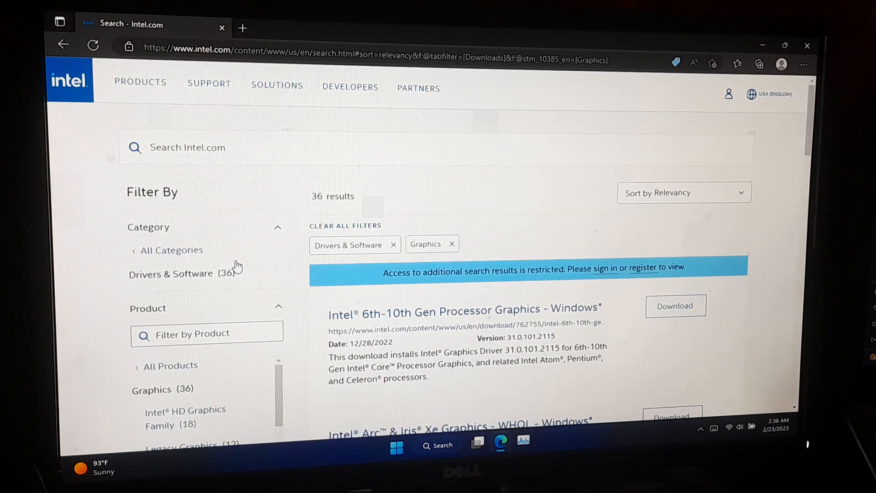
scroll(down, 3)
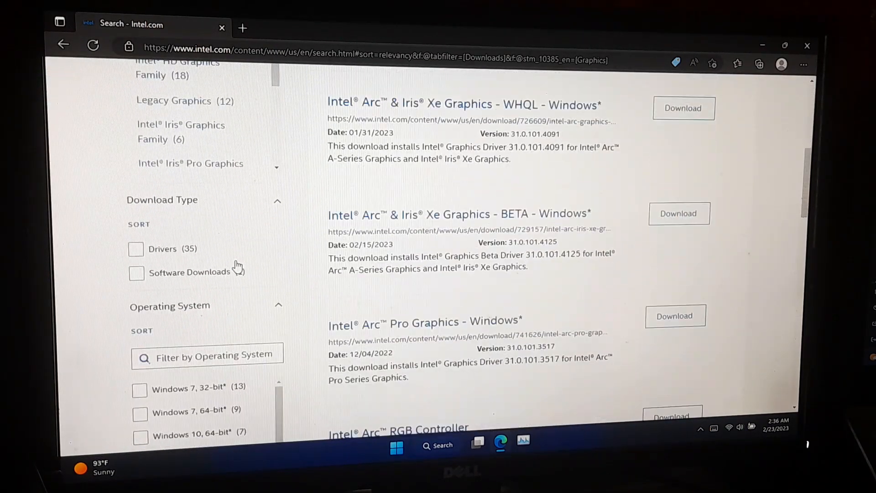
scroll(down, 3)
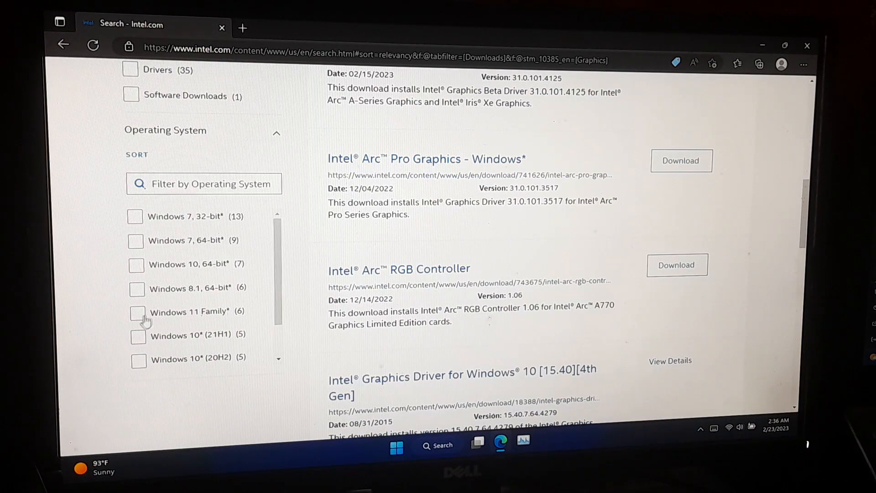
click(137, 312)
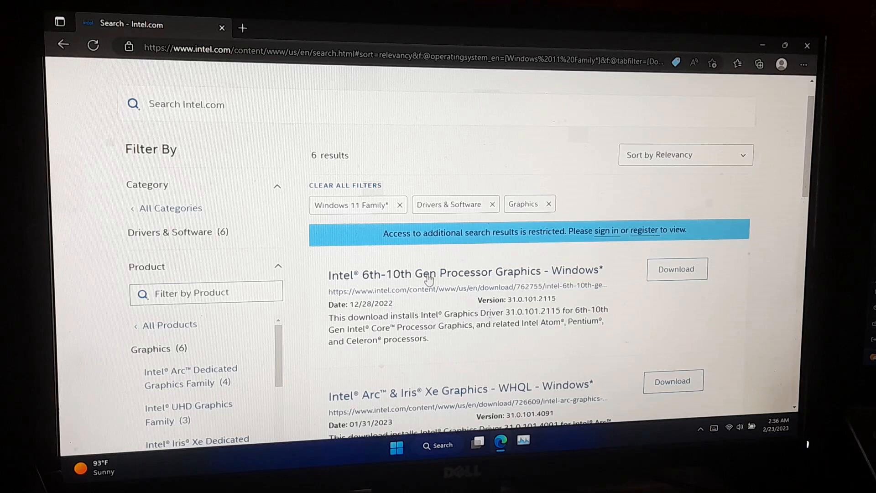
click(465, 271)
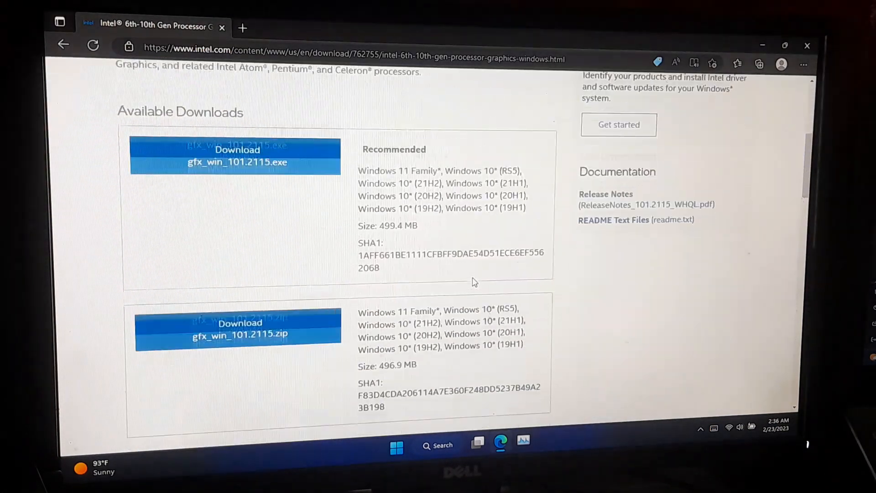
- Save the gfx_win_101.2115.exe installer to the Desktop
scroll(down, 3)
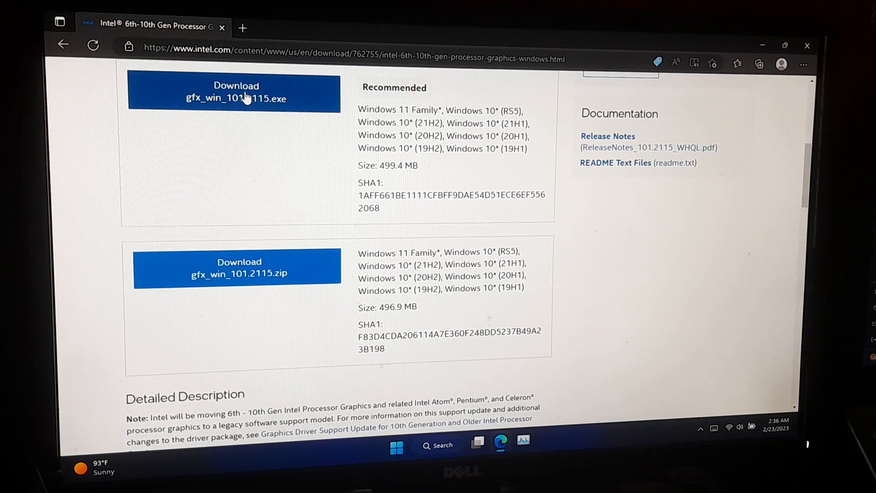
click(236, 93)
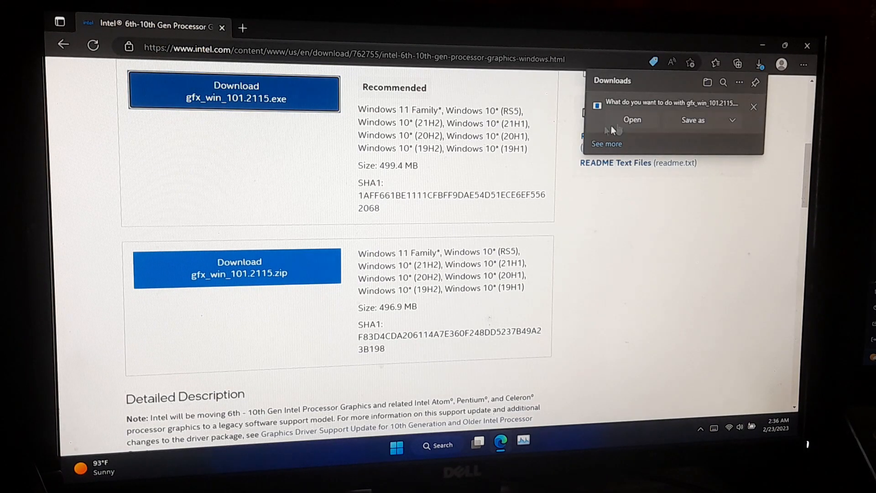
click(693, 120)
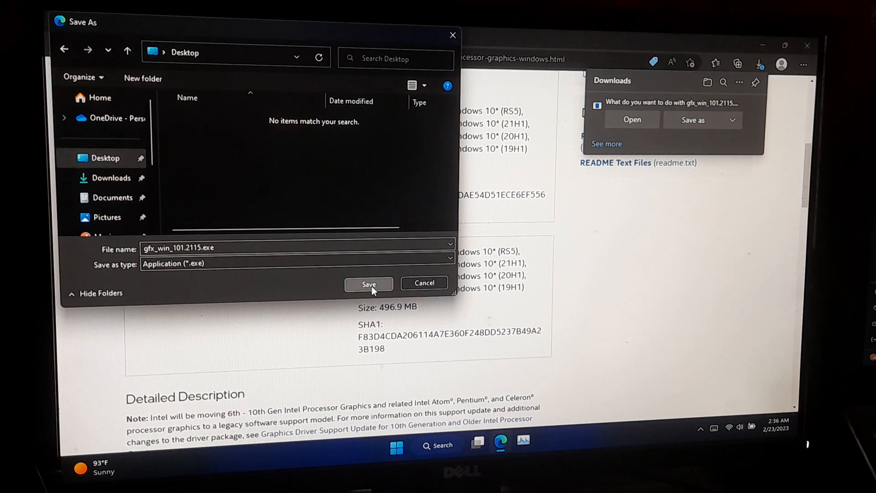
click(369, 284)
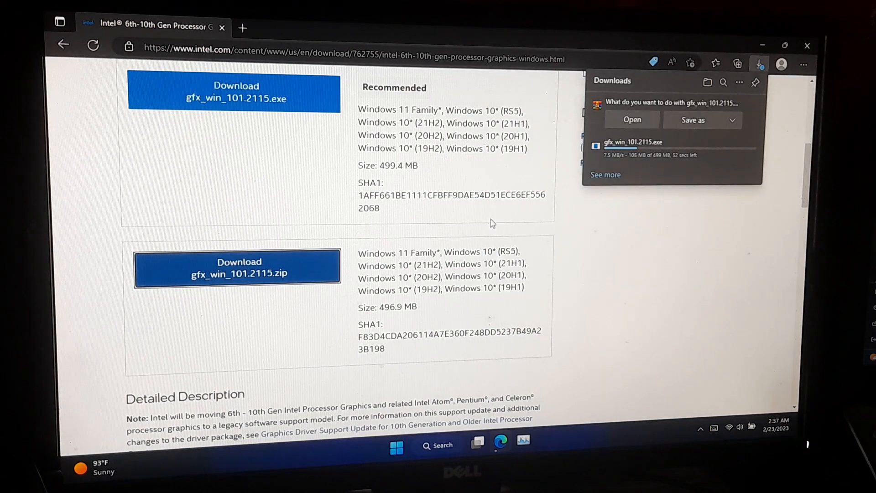
- Save the gfx_win_101.2115.zip package to the Desktop
click(693, 120)
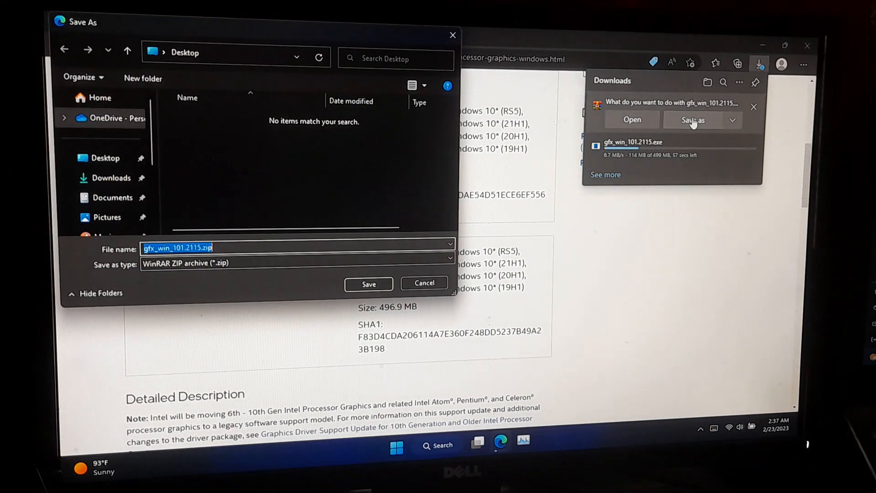
click(105, 157)
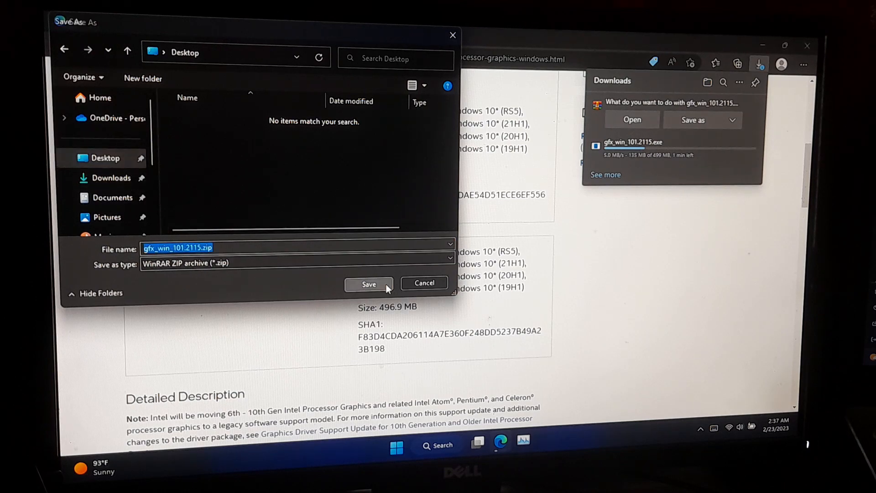
click(369, 284)
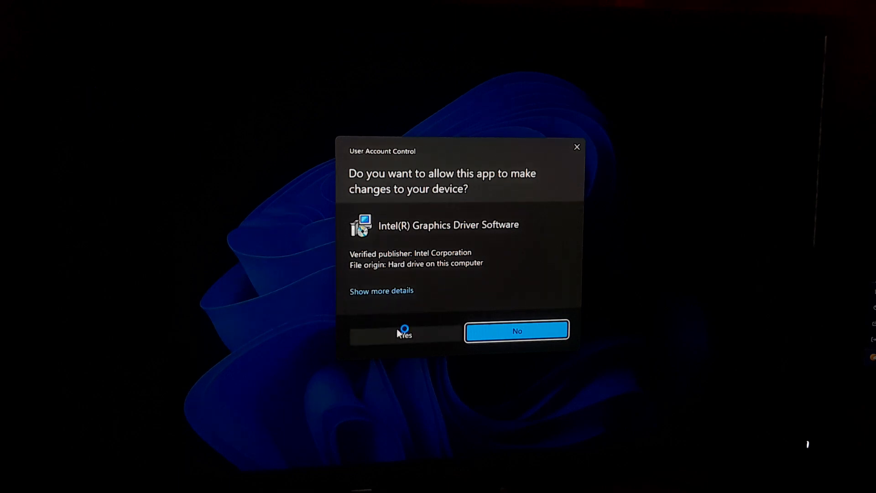
- Allow the installer, accept the license, and start a clean installation of the listed components
click(404, 331)
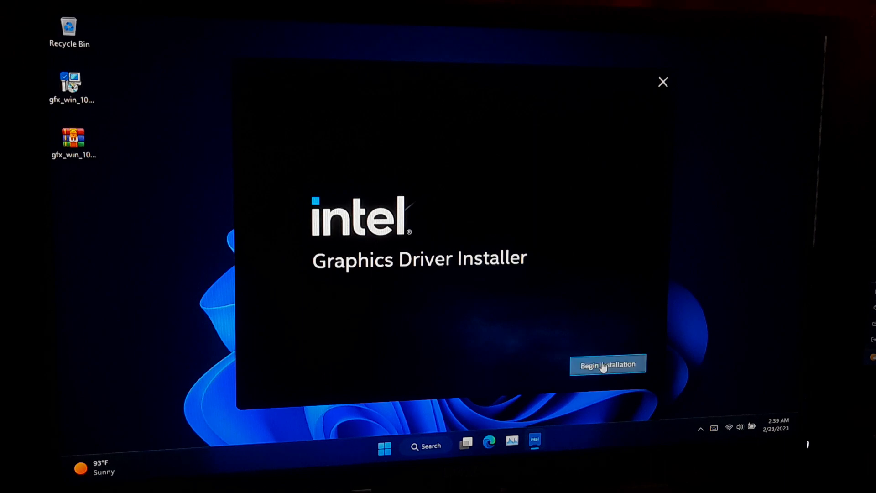
click(607, 364)
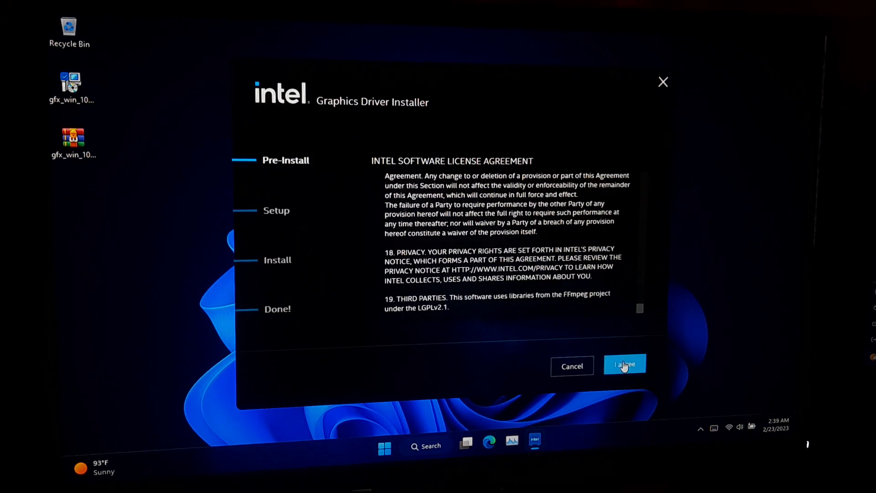
click(625, 365)
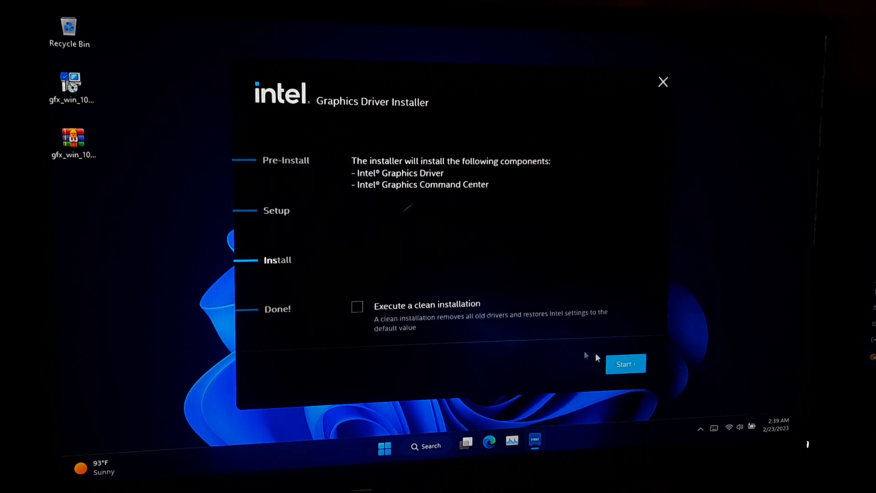
click(356, 307)
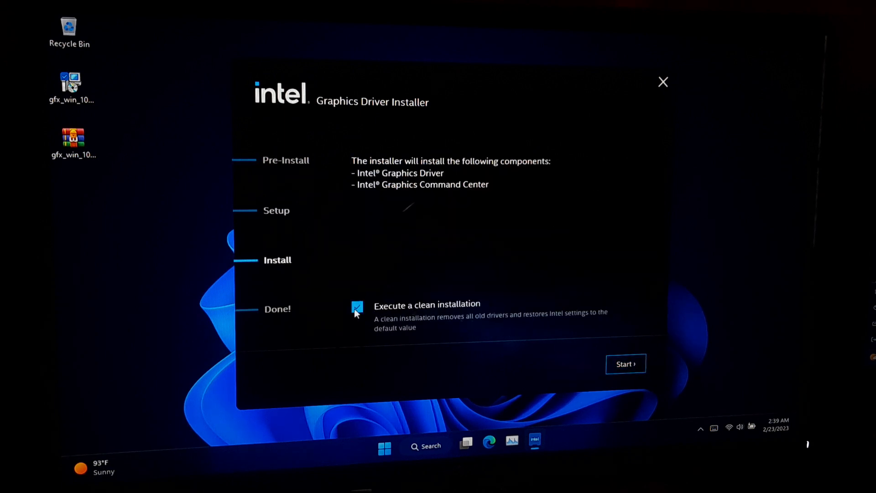
click(625, 364)
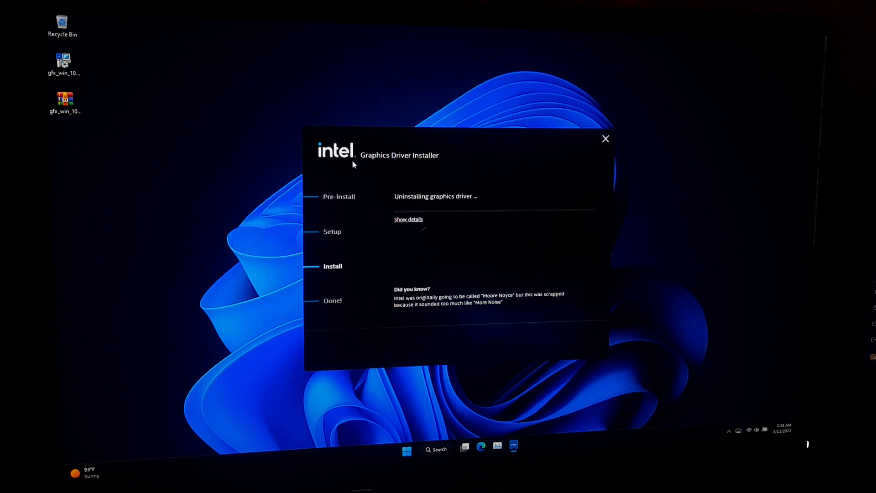
- Wait for Installation complete, then choose Reboot Recommended to restart Windows
click(408, 219)
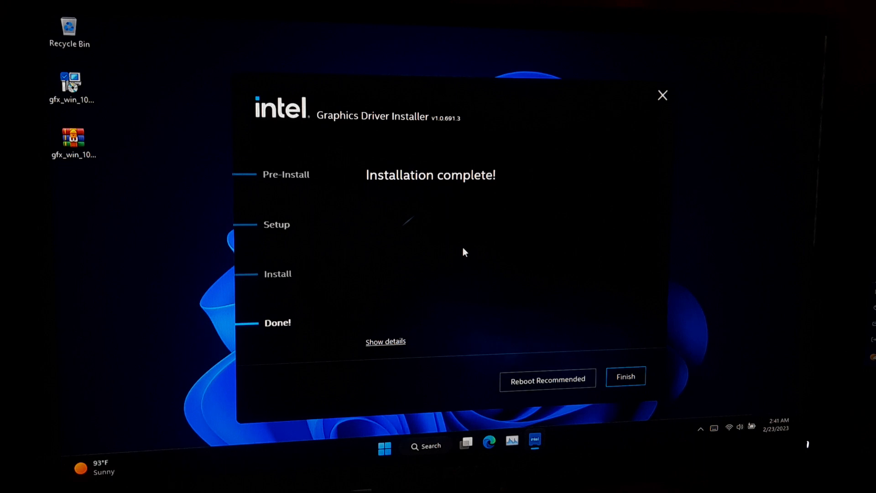
mouse_move(559, 386)
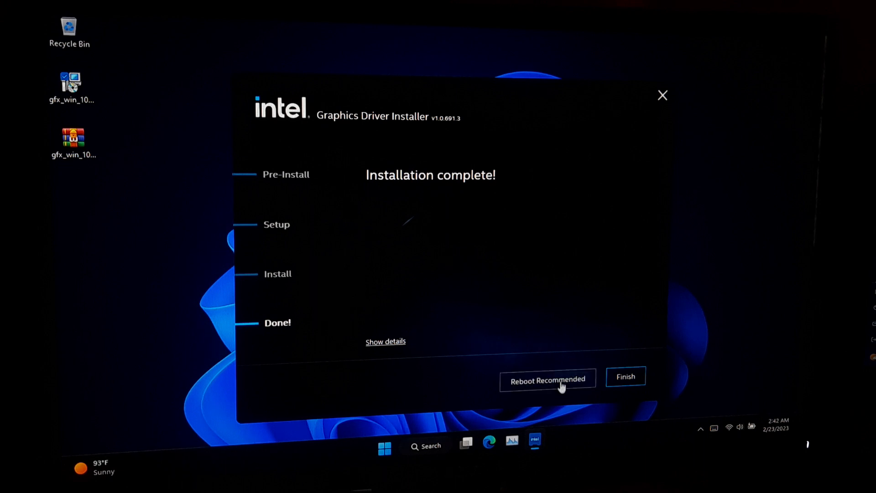
click(547, 380)
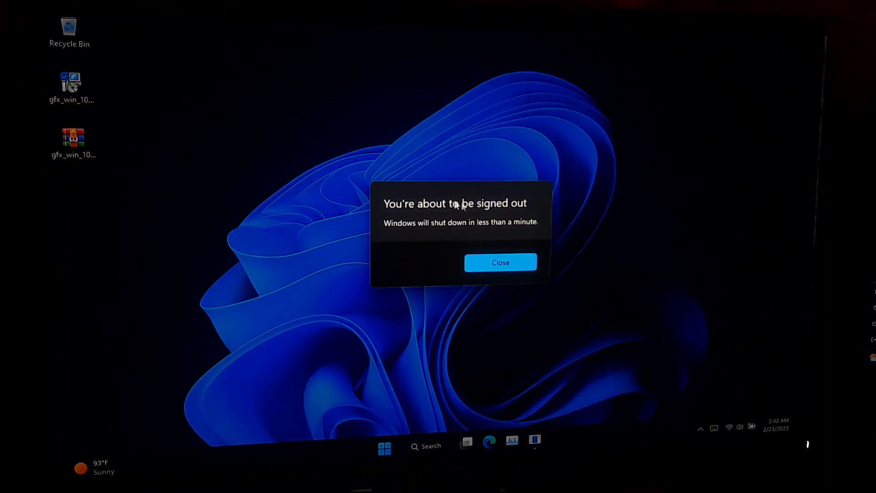
- Dismiss the sign-out notice and choose Extract All on the desktop gfx_win_101.2115 zip
click(500, 262)
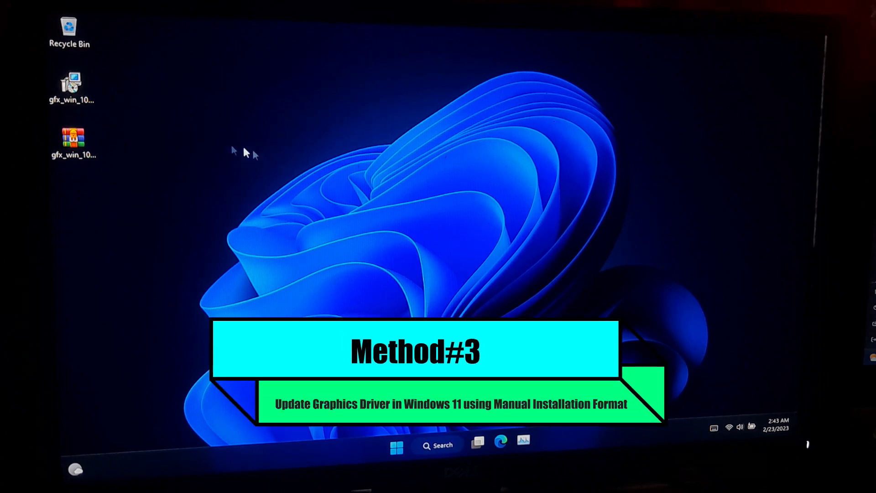
right_click(73, 141)
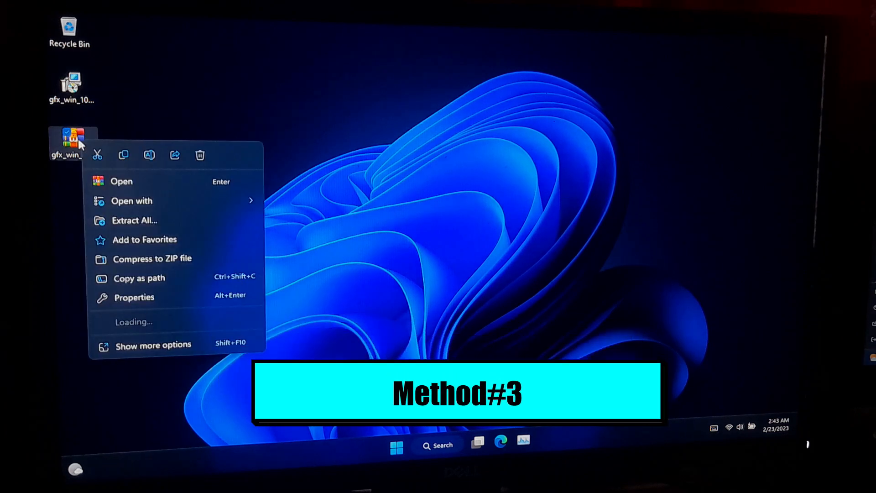
click(134, 220)
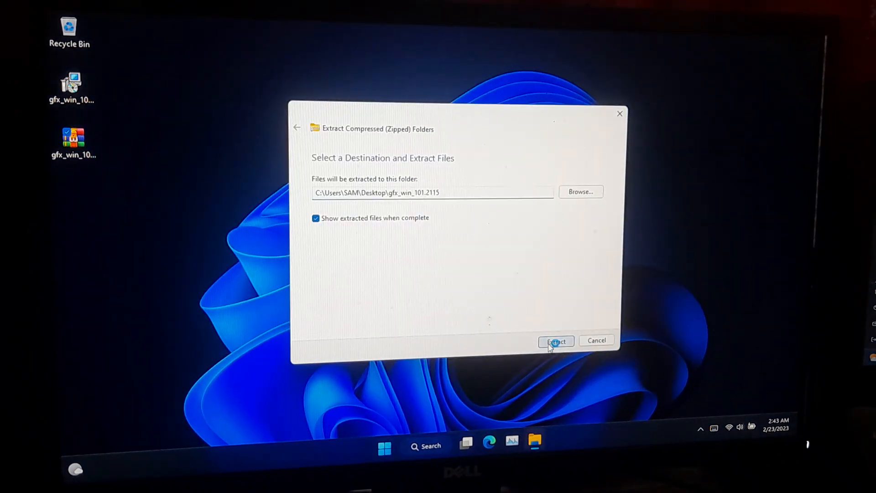
- Extract the zip into the gfx_win_101.2115 folder on the Desktop
click(556, 341)
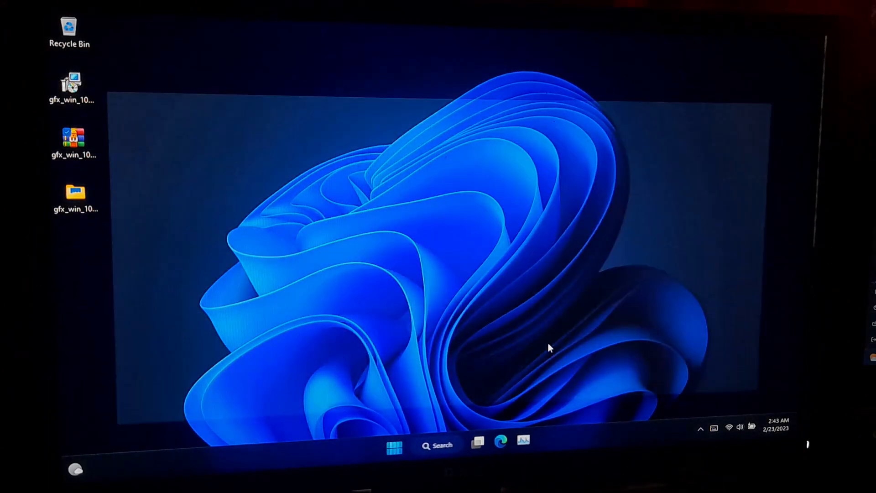
- Open gfx_win_101.2115\Graphics and search it for .inf files, finding 11 items
double_click(74, 192)
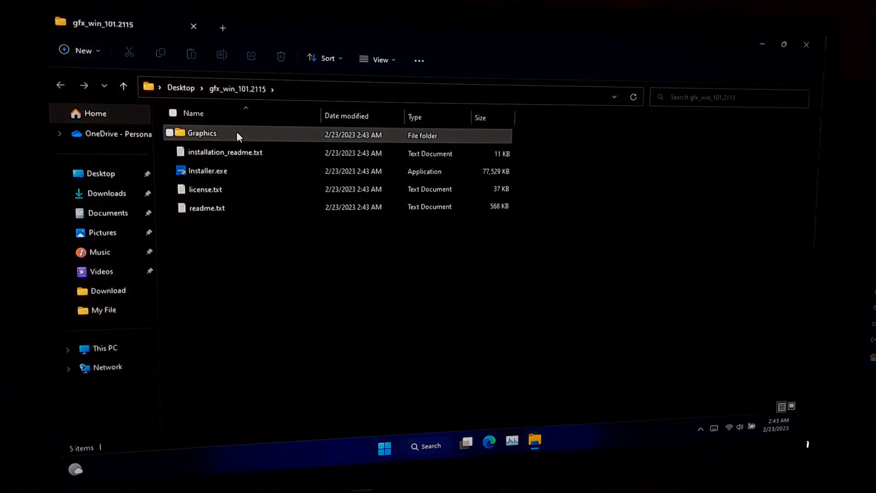
double_click(202, 133)
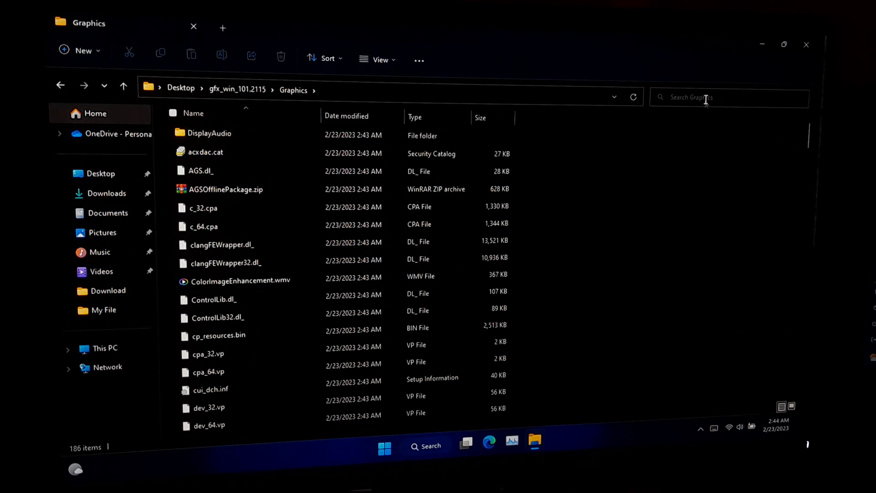
text(a)
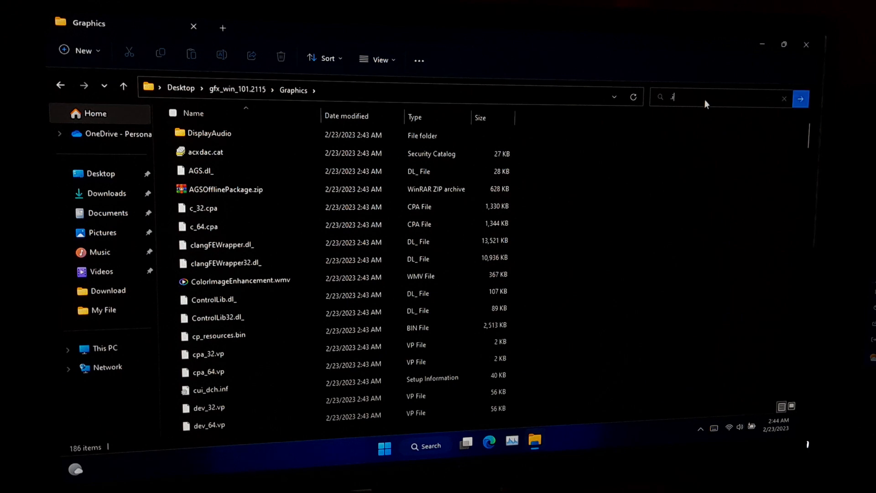
text(.inf)
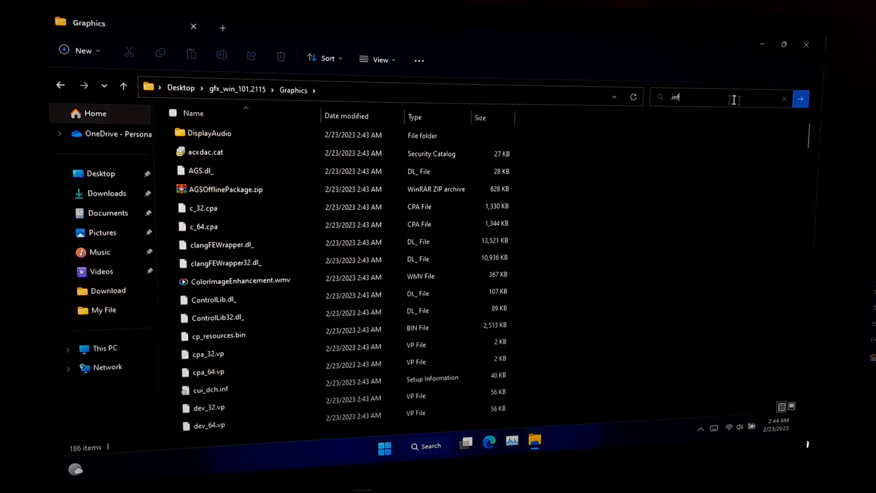
click(800, 99)
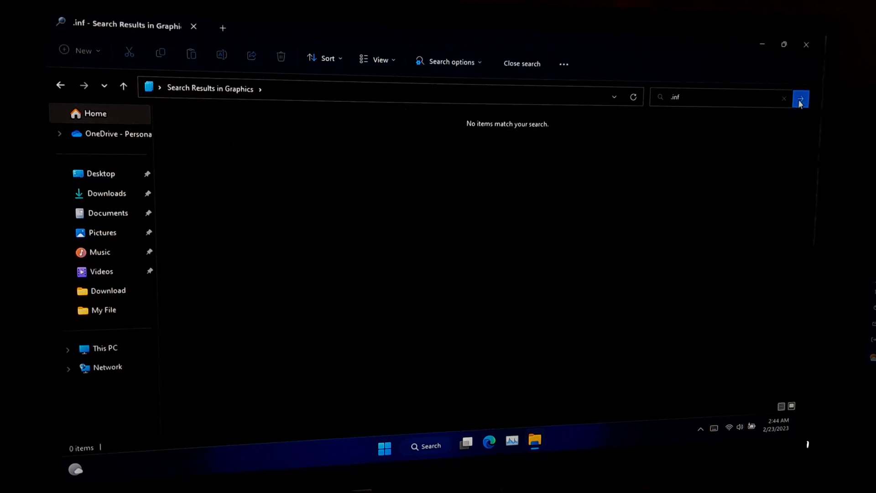
click(801, 97)
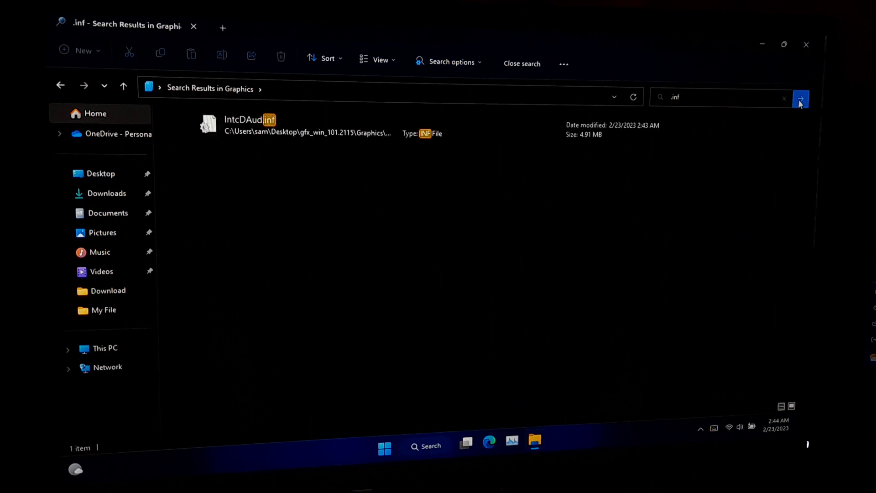
click(800, 96)
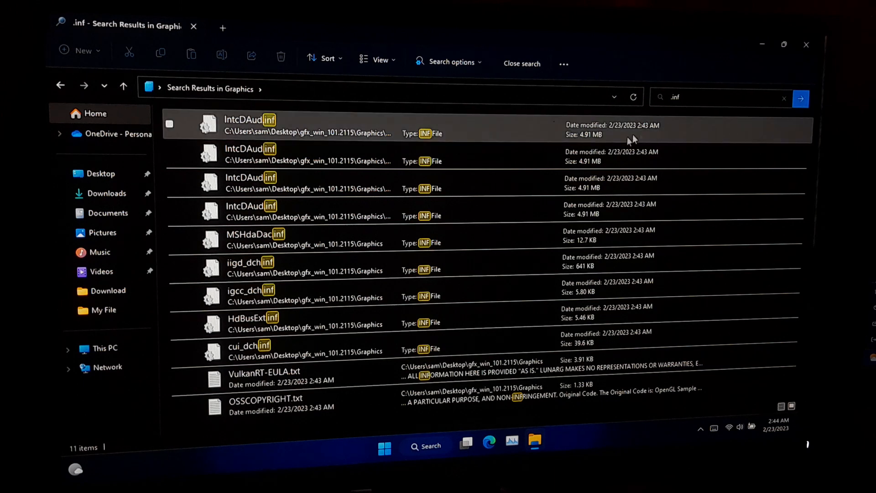
- Open iigd_dch.inf Properties and select its Graphics folder Location path to copy
click(252, 266)
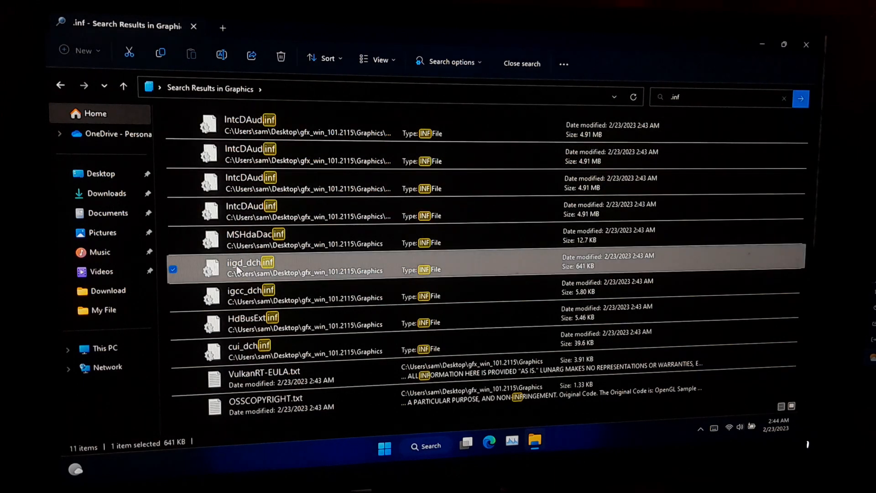
right_click(250, 267)
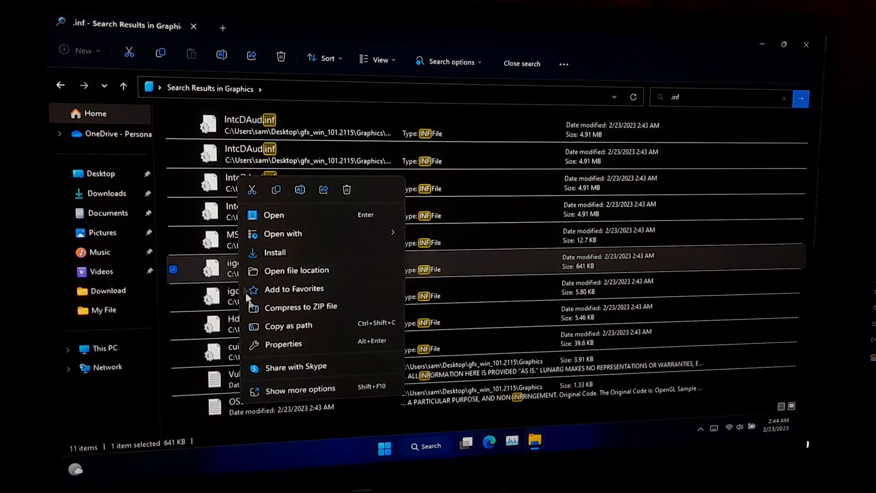
click(283, 344)
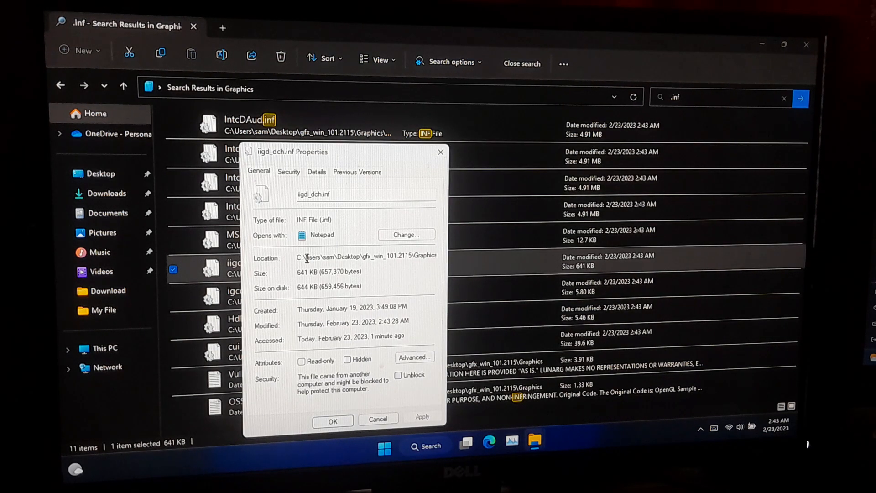
triple_click(366, 256)
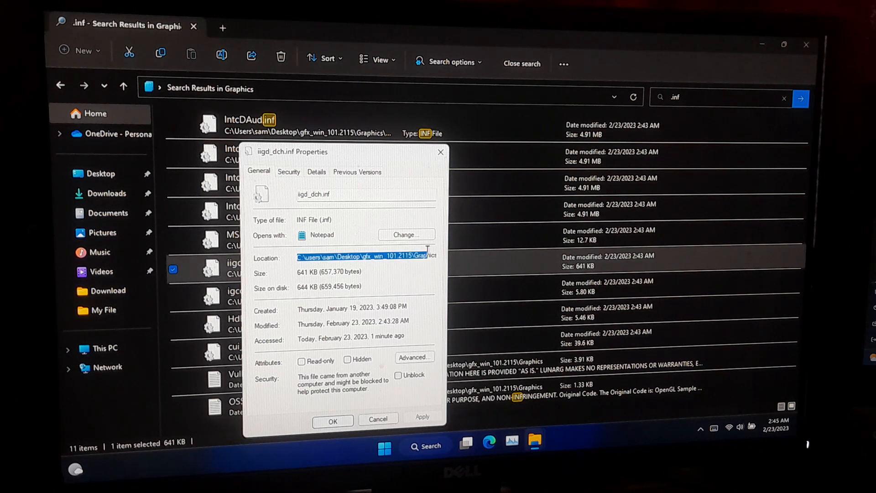
right_click(366, 257)
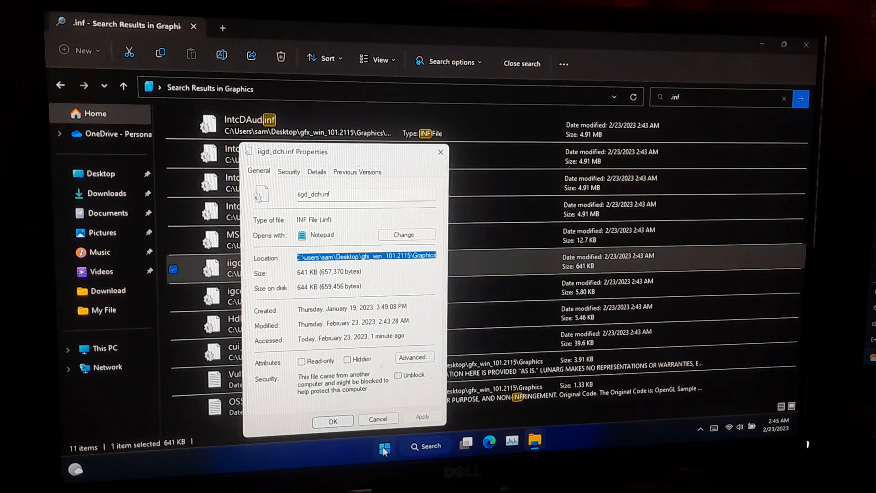
- Open Device Manager from the Start menu and run Update driver on Intel(R) HD Graphics 620
right_click(384, 448)
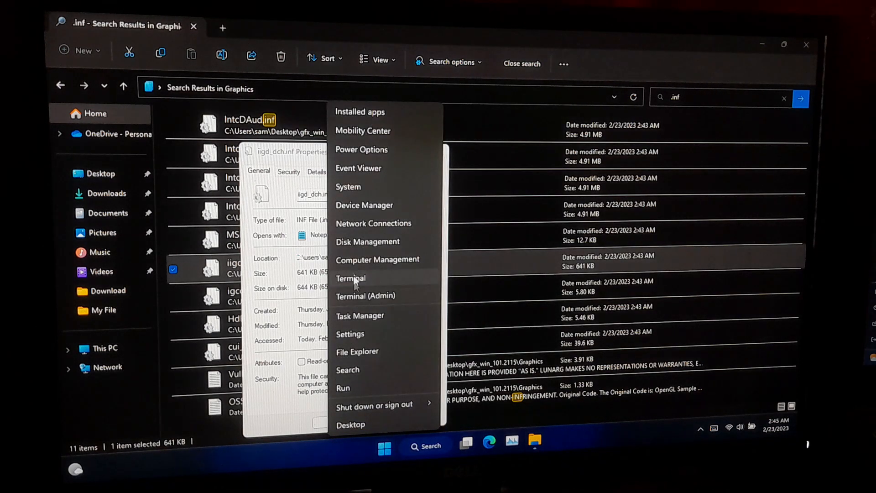
click(364, 204)
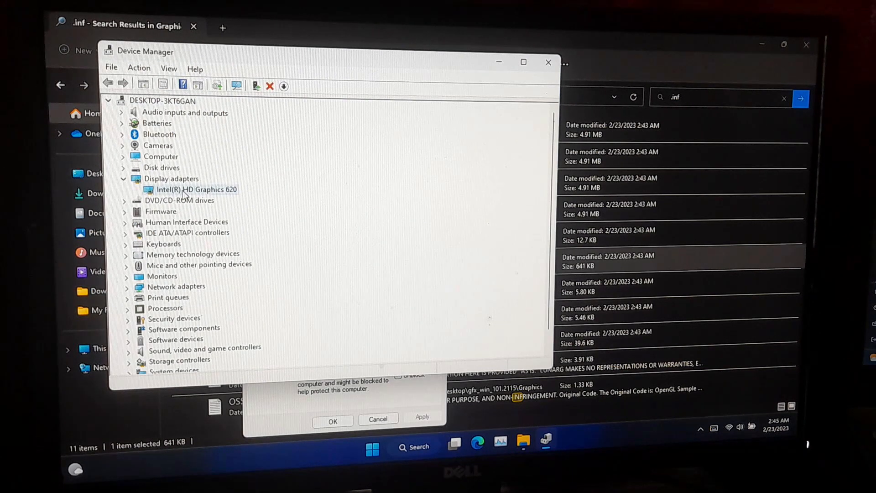
right_click(193, 189)
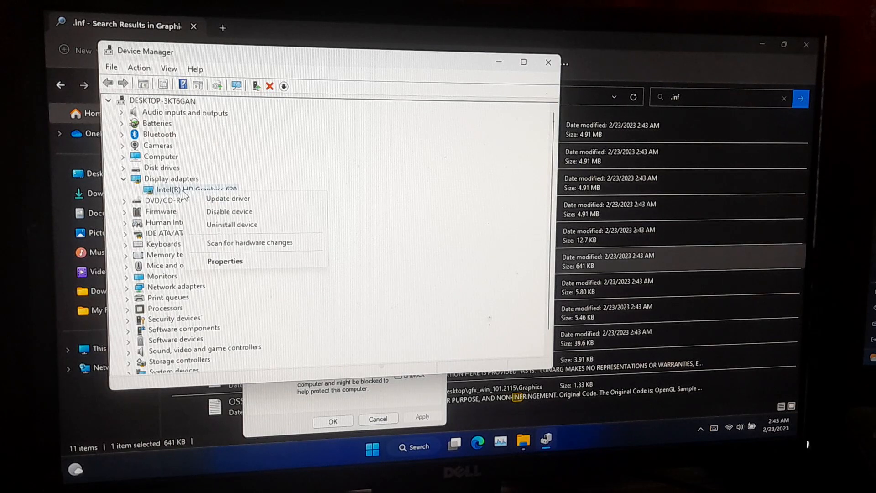
click(227, 198)
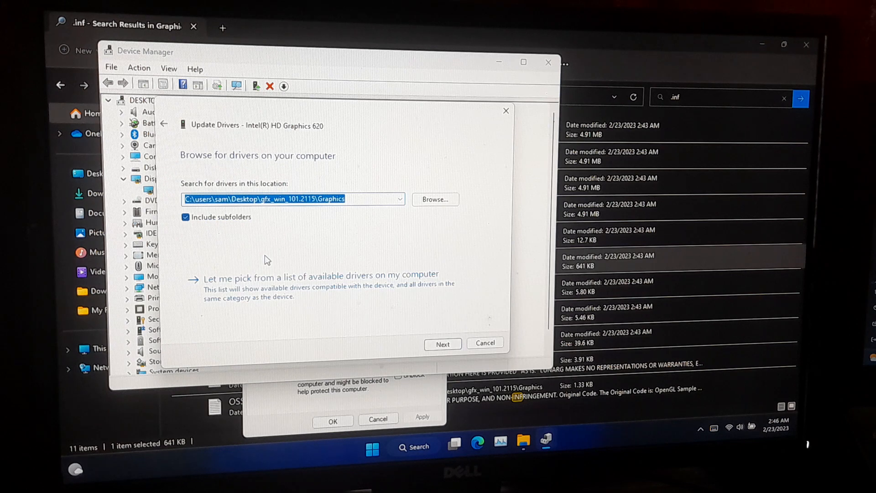
mouse_move(301, 297)
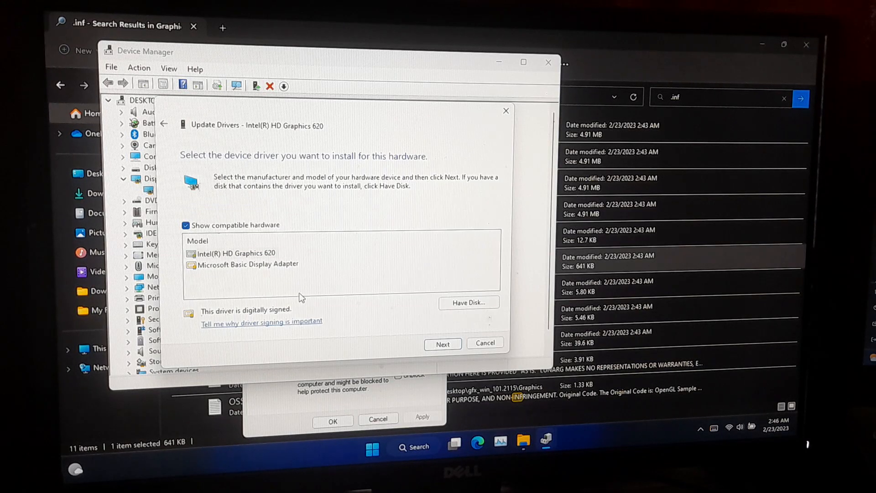
mouse_move(428, 307)
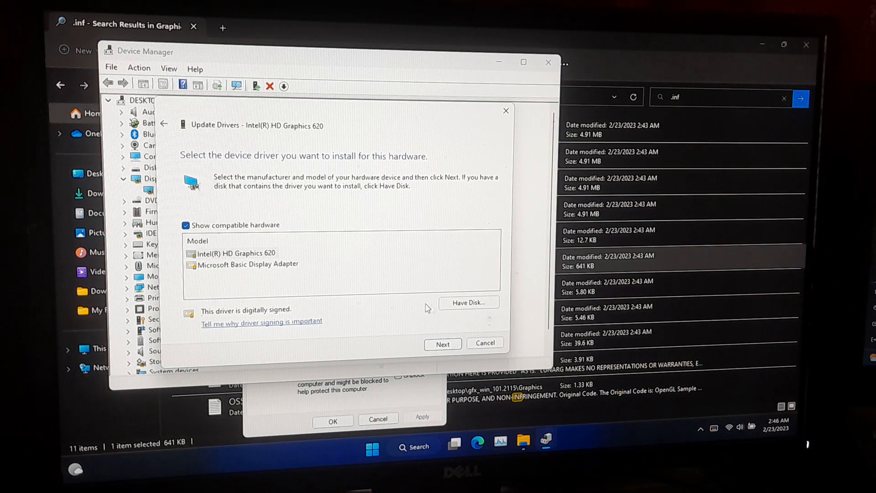
- Paste the Graphics folder path under Have Disk and install the Intel(R) HD Graphics 620 driver
click(468, 302)
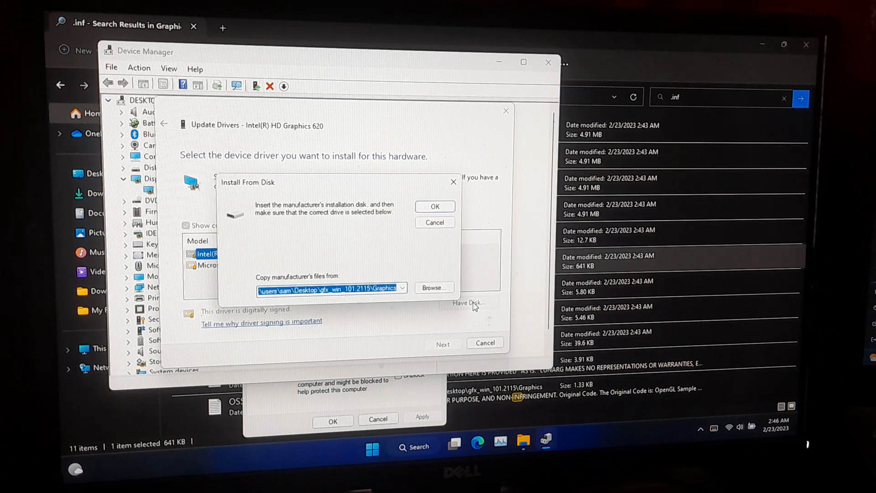
right_click(324, 288)
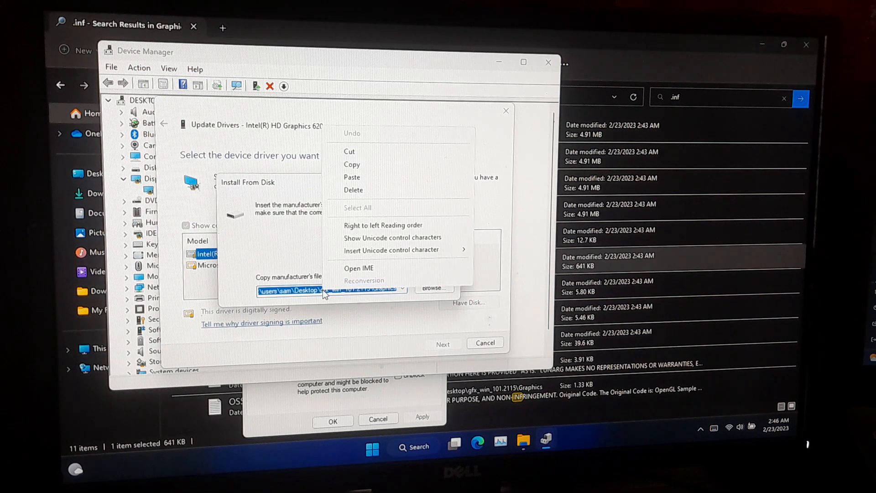
click(417, 197)
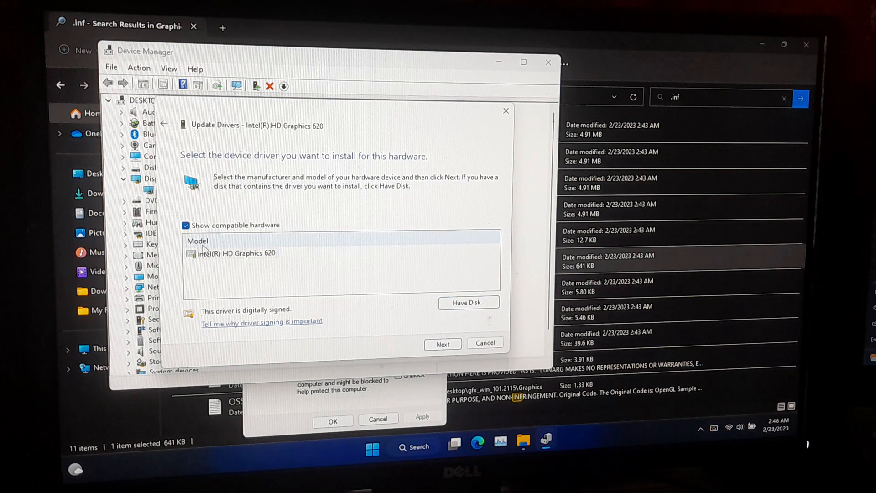
click(237, 253)
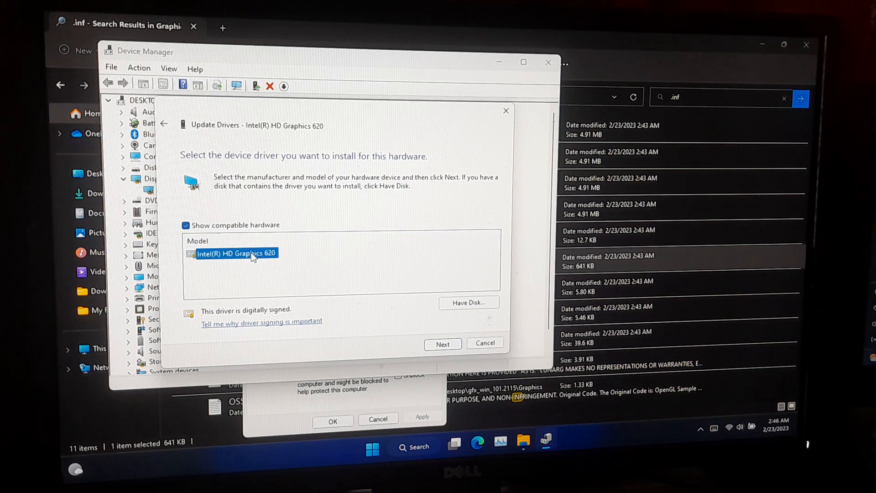
click(442, 343)
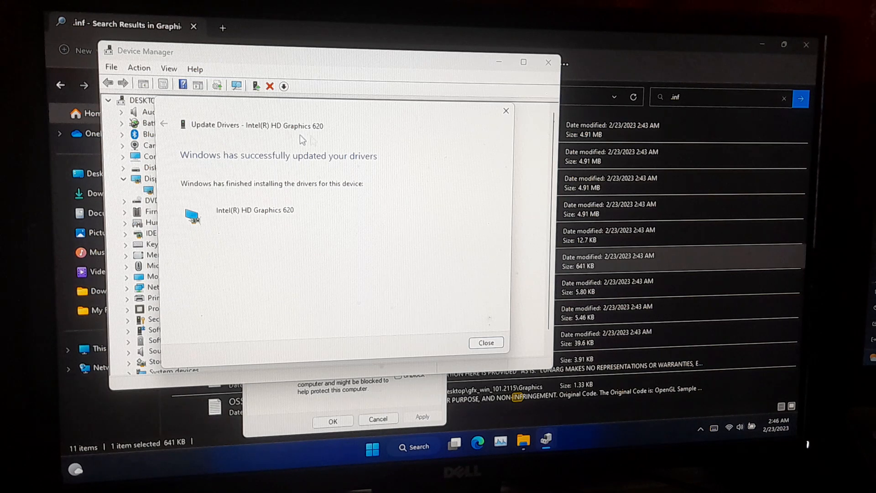
mouse_move(174, 164)
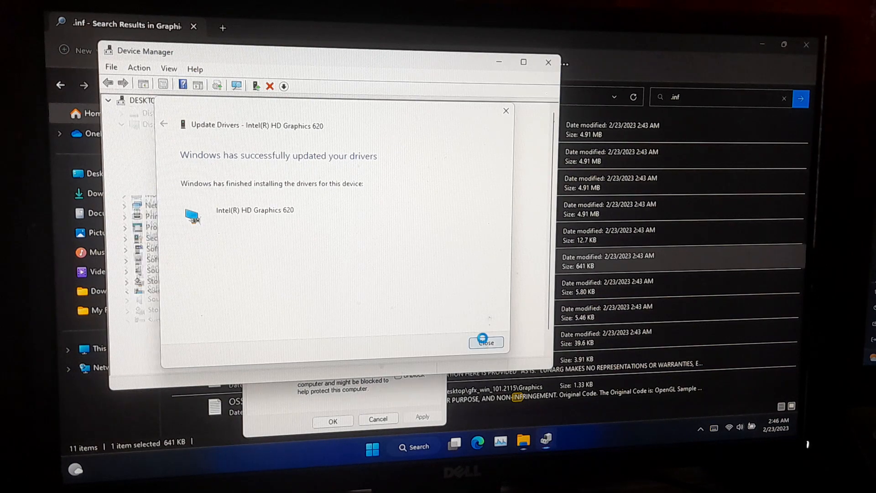
- Dismiss the driver update confirmation and close Device Manager
click(485, 342)
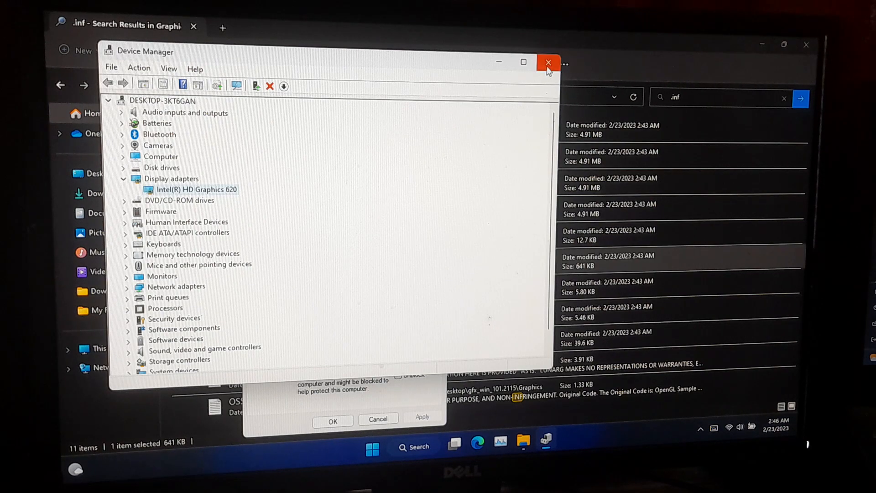
click(547, 62)
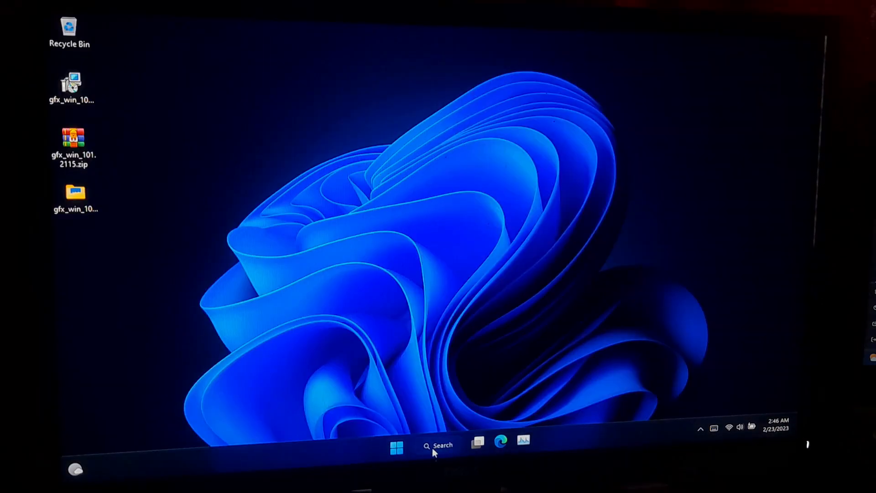
- Search Microsoft Store for Intel Graphics Command Center (Beta) and click Get
click(439, 446)
text(mi)
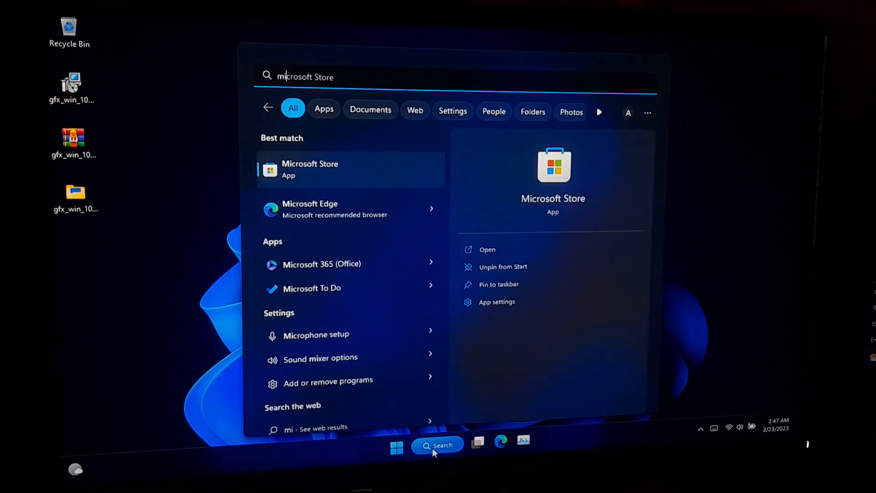
mouse_move(557, 178)
text(intel graph)
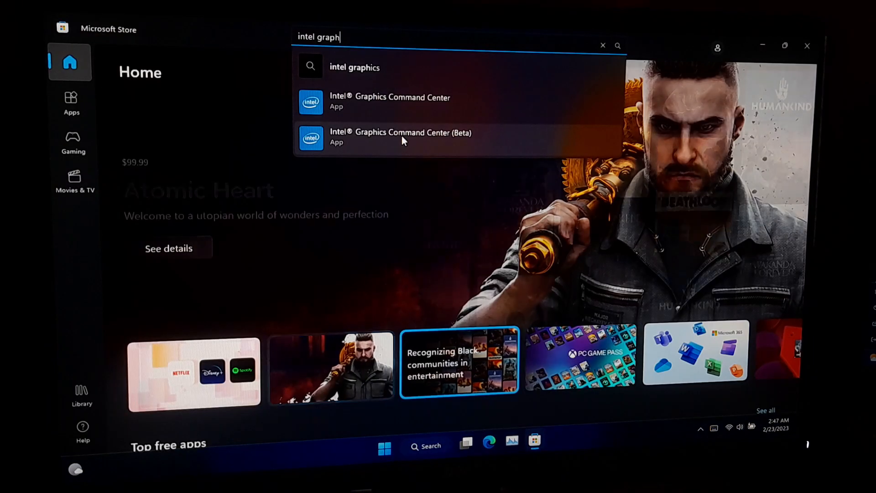
click(401, 137)
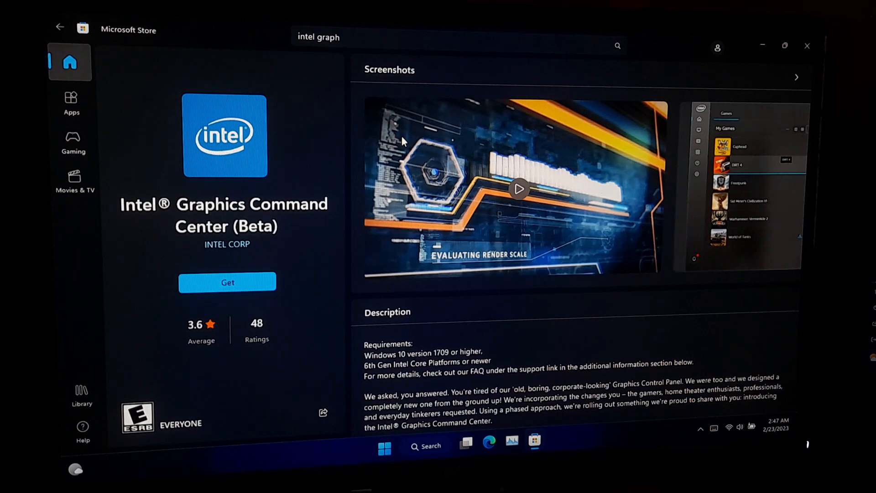
click(227, 282)
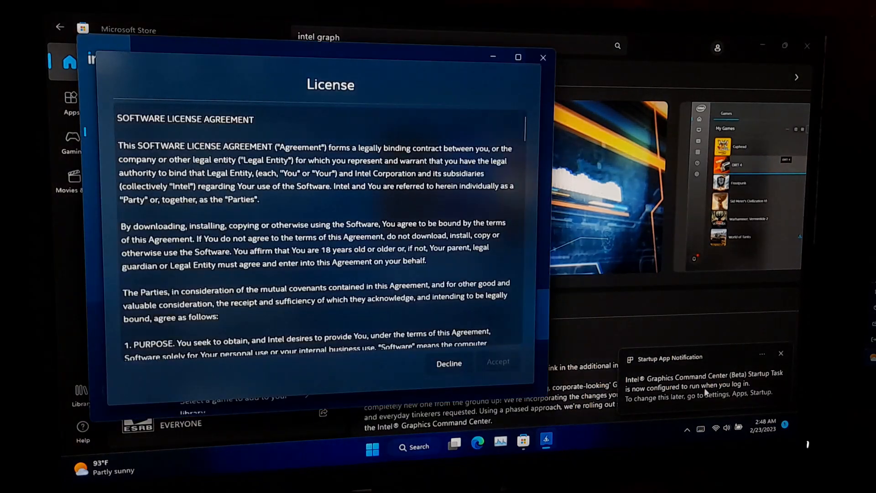
- Scroll through the Intel Graphics Command Center license agreement and accept it
scroll(down, 3)
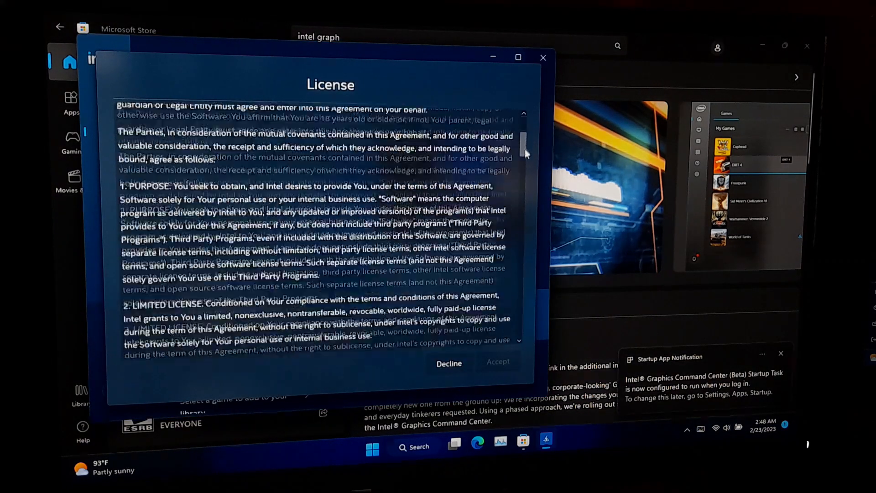
scroll(down, 3)
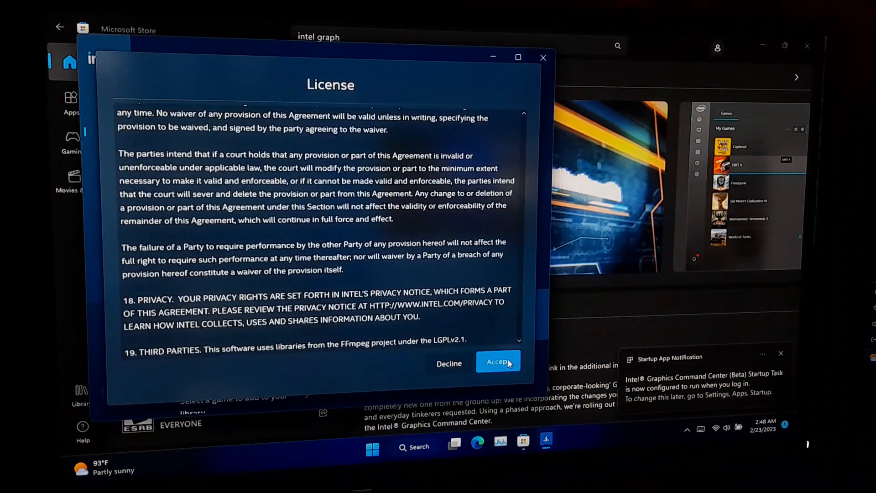
click(497, 362)
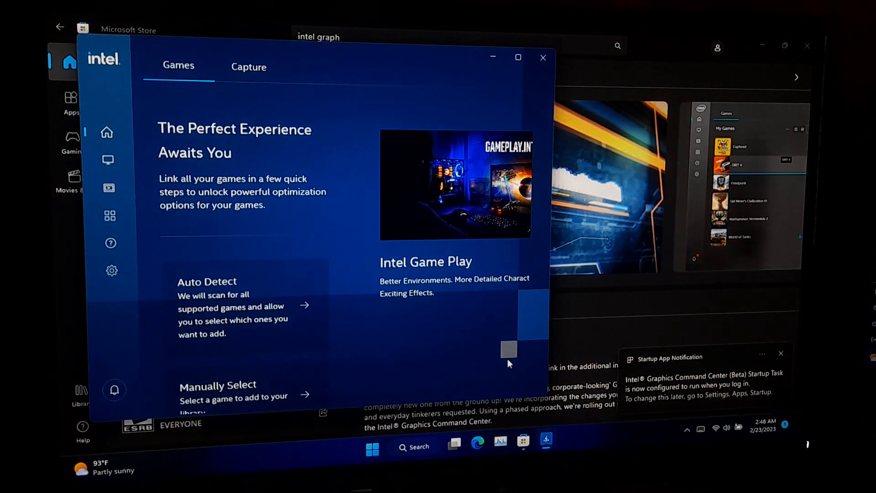